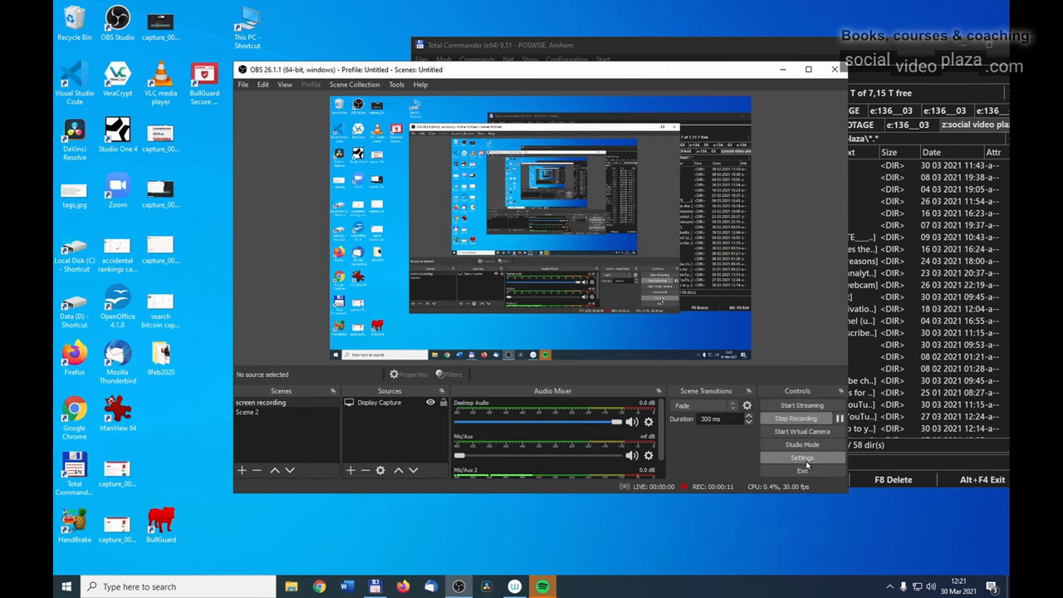
- Show OBS video settings with 1680x1050 base and output resolution at 30 FPS
click(803, 458)
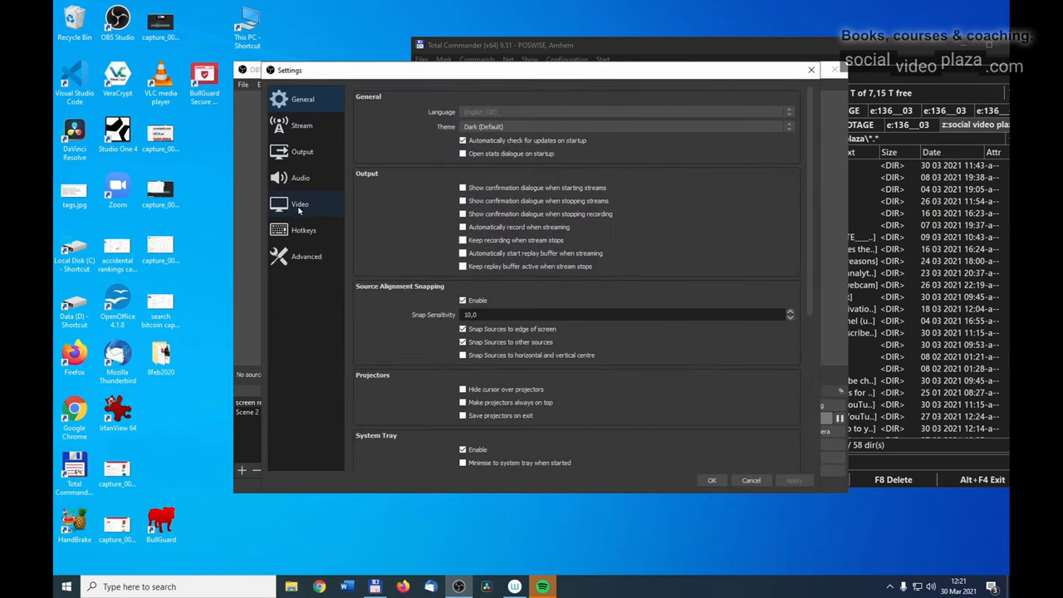
click(299, 204)
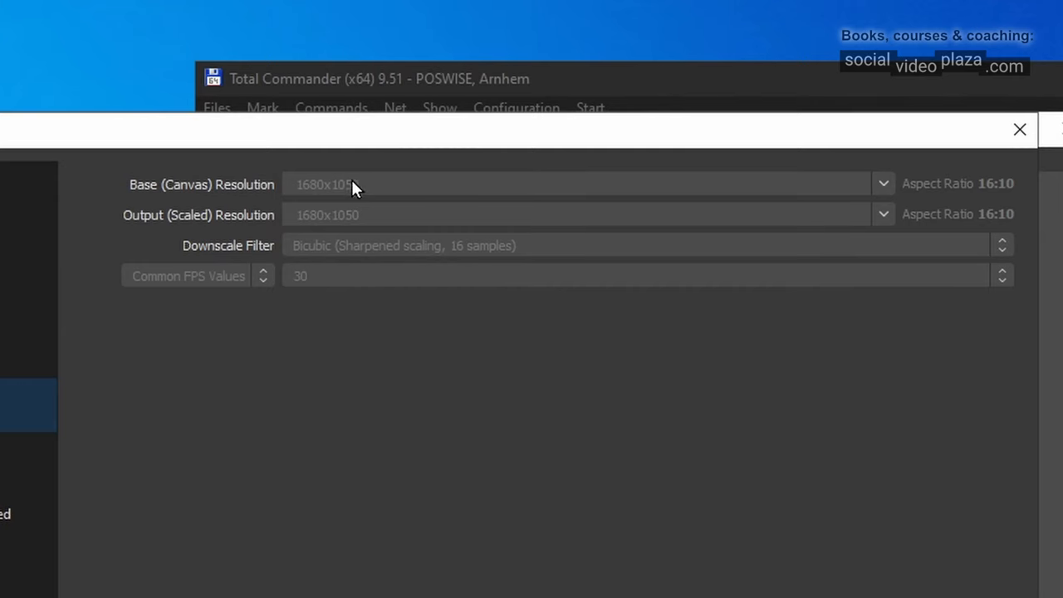
mouse_move(292, 224)
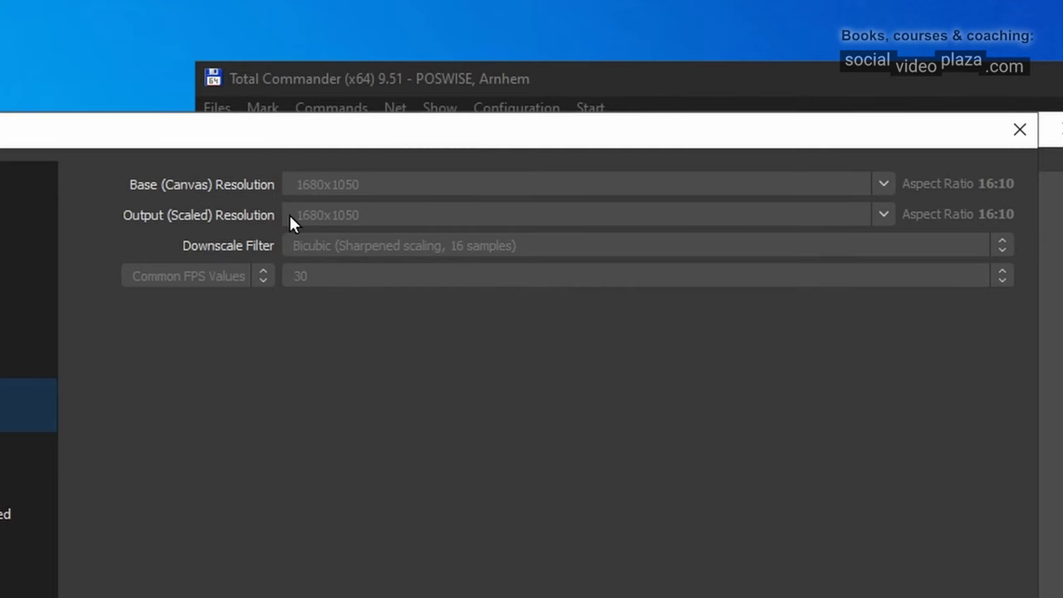
mouse_move(300, 202)
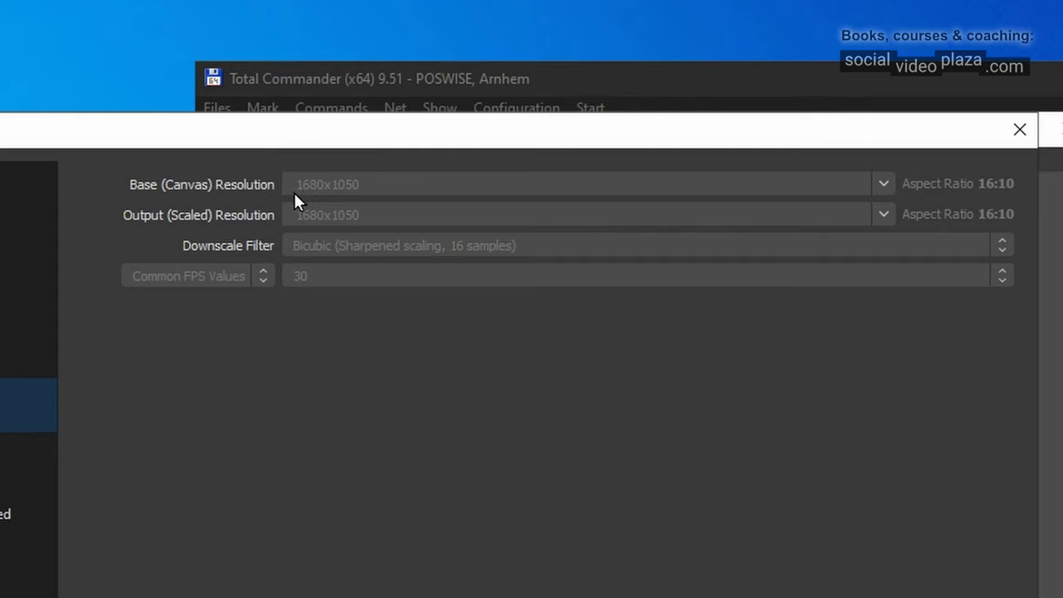
mouse_move(384, 197)
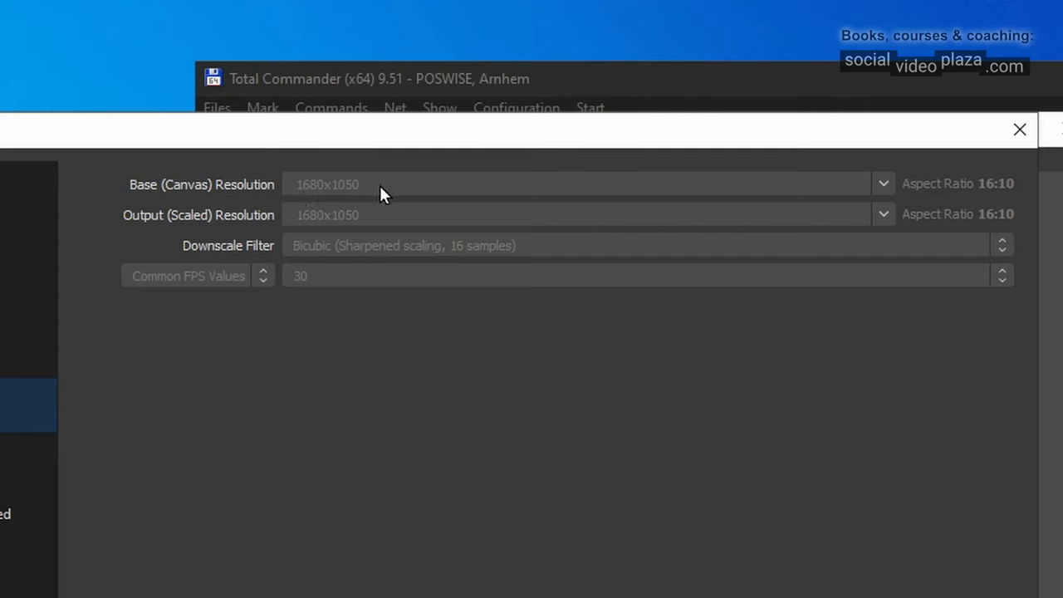
mouse_move(372, 199)
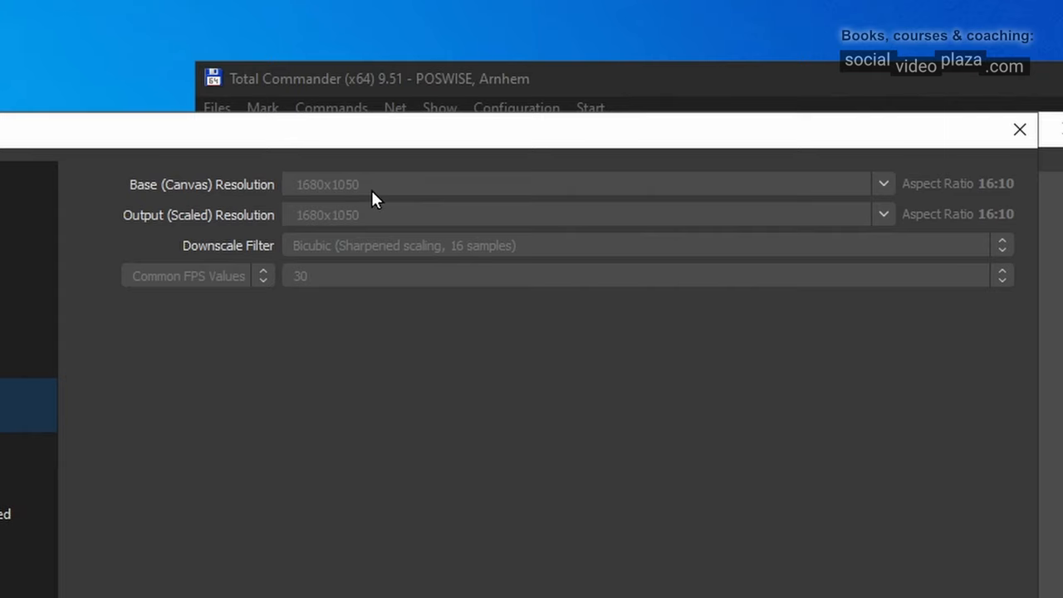
mouse_move(324, 193)
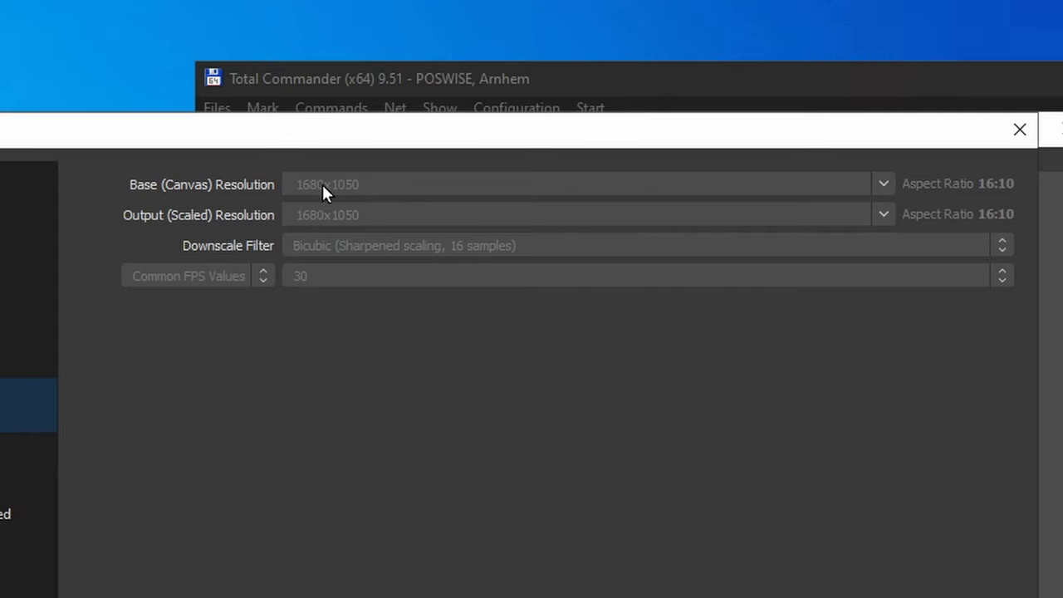
mouse_move(314, 202)
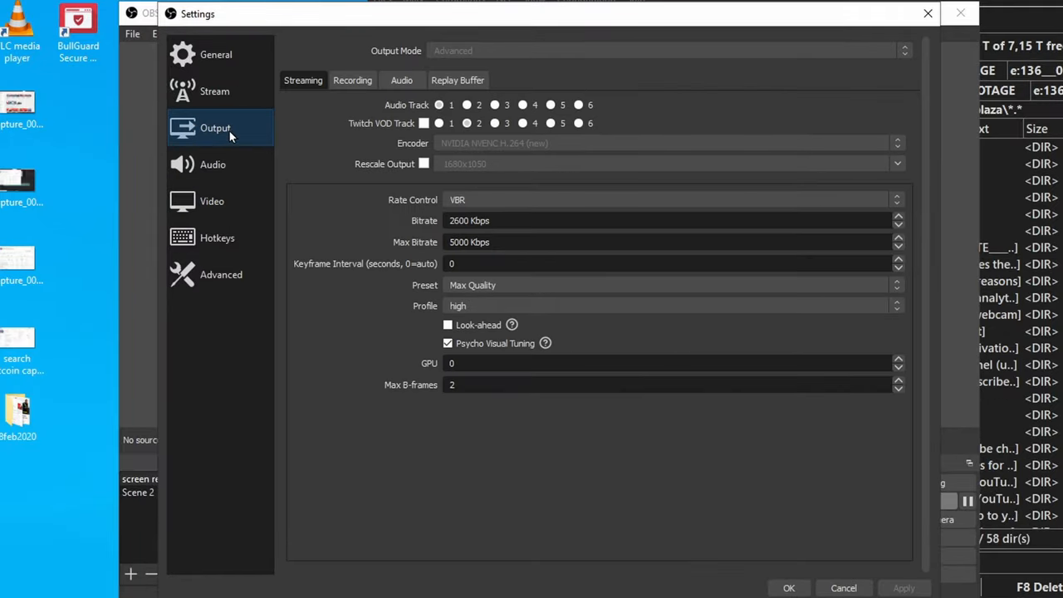
- Show the Recording tab: MOV format, NVENC H.264 encoder at 2500 Kbps CBR
click(353, 80)
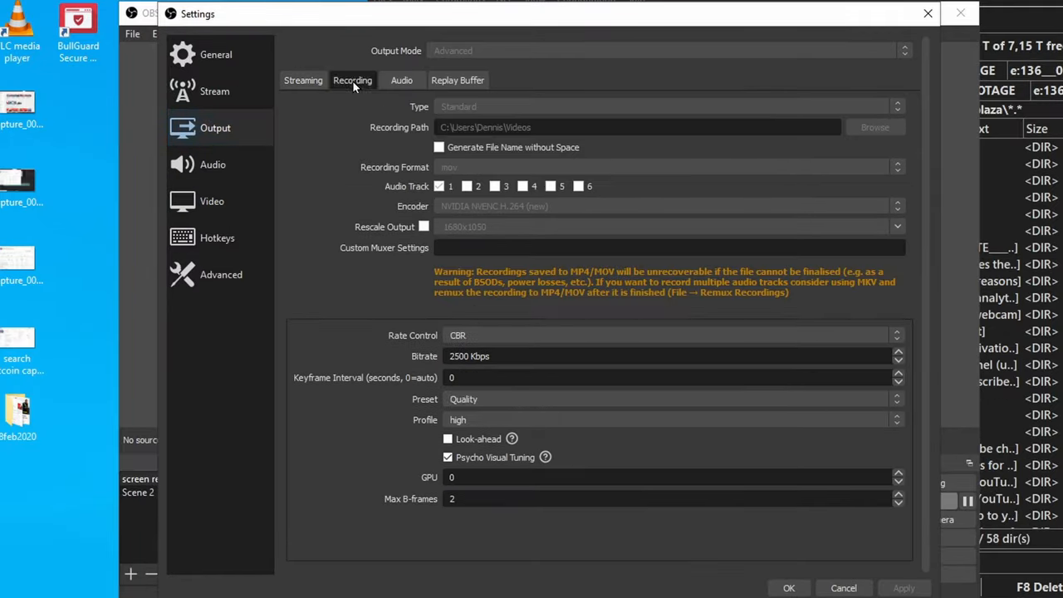
mouse_move(383, 232)
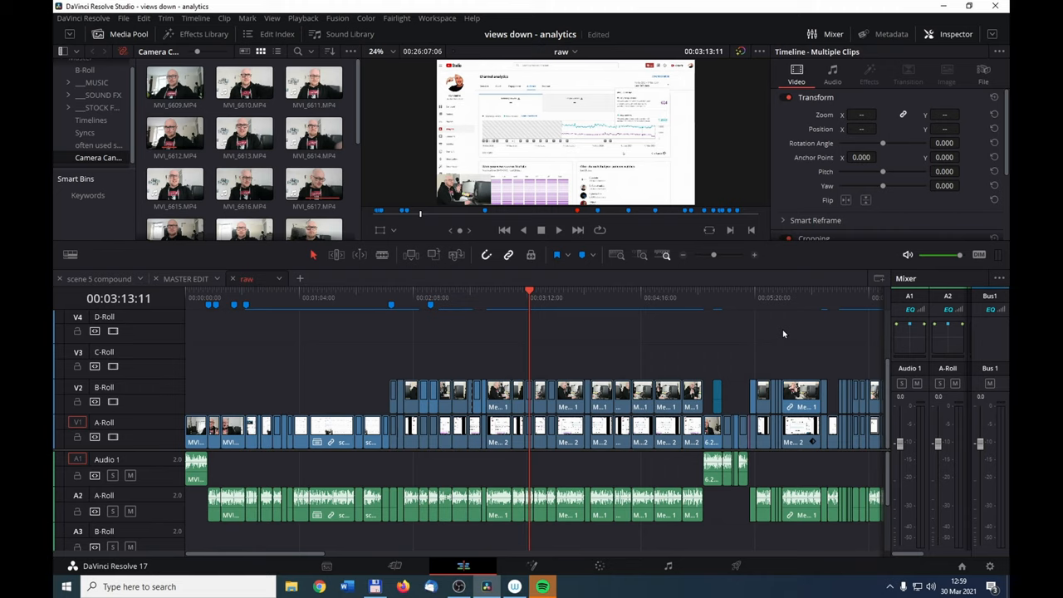
mouse_move(774, 433)
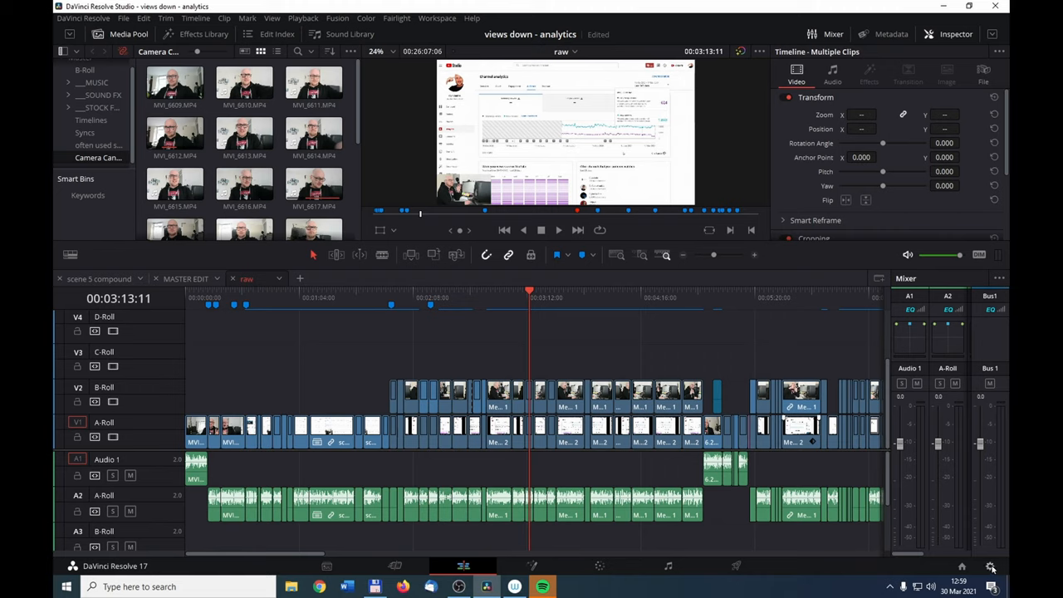
mouse_move(991, 567)
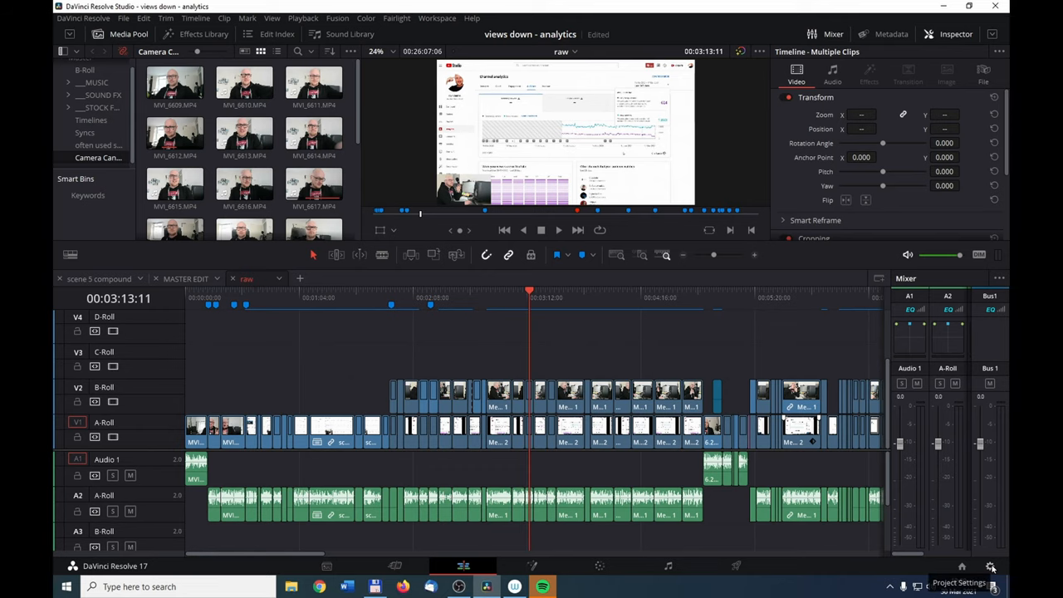
click(990, 566)
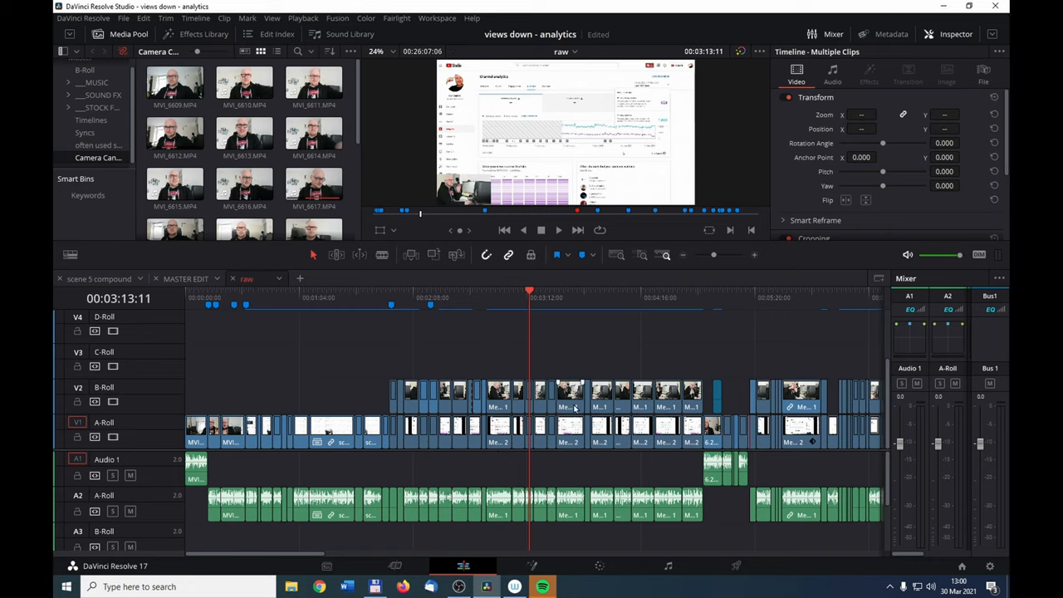
mouse_move(736, 567)
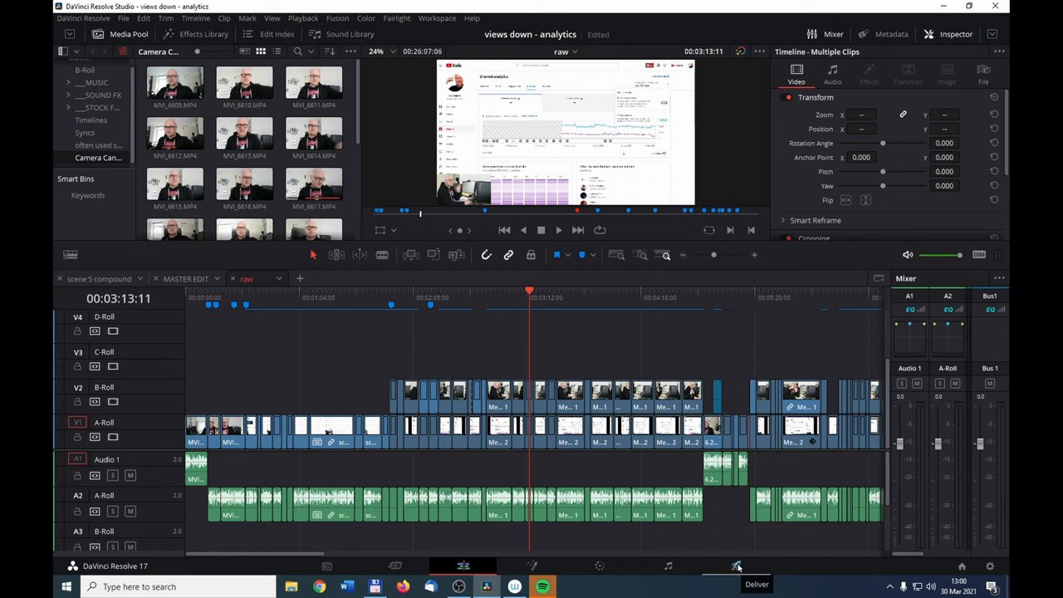
- On the Deliver page, pick 3840 x 2160 Ultra HD resolution and add it to the render queue
click(736, 566)
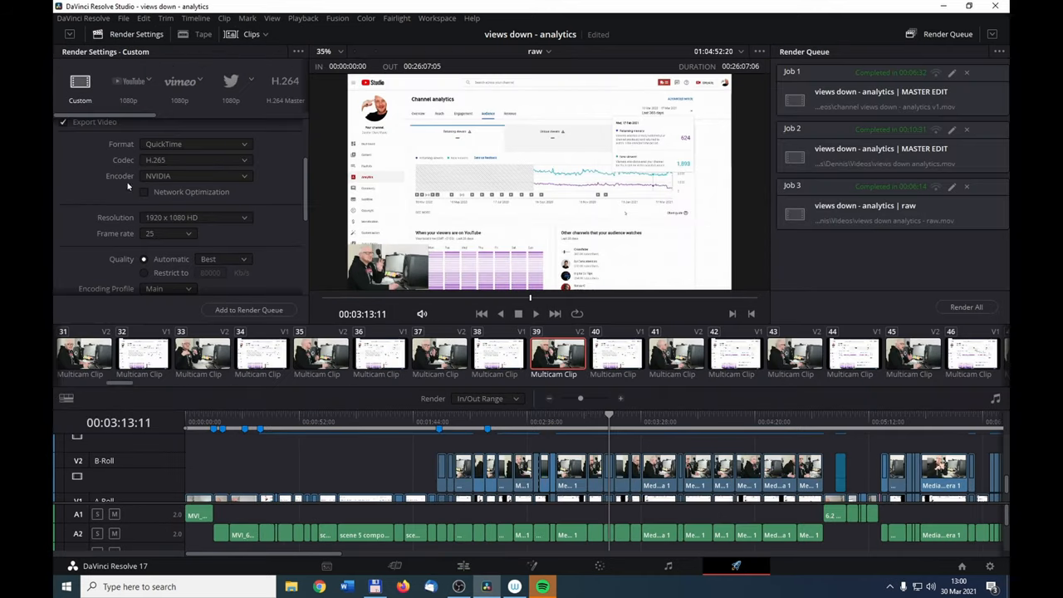
mouse_move(101, 224)
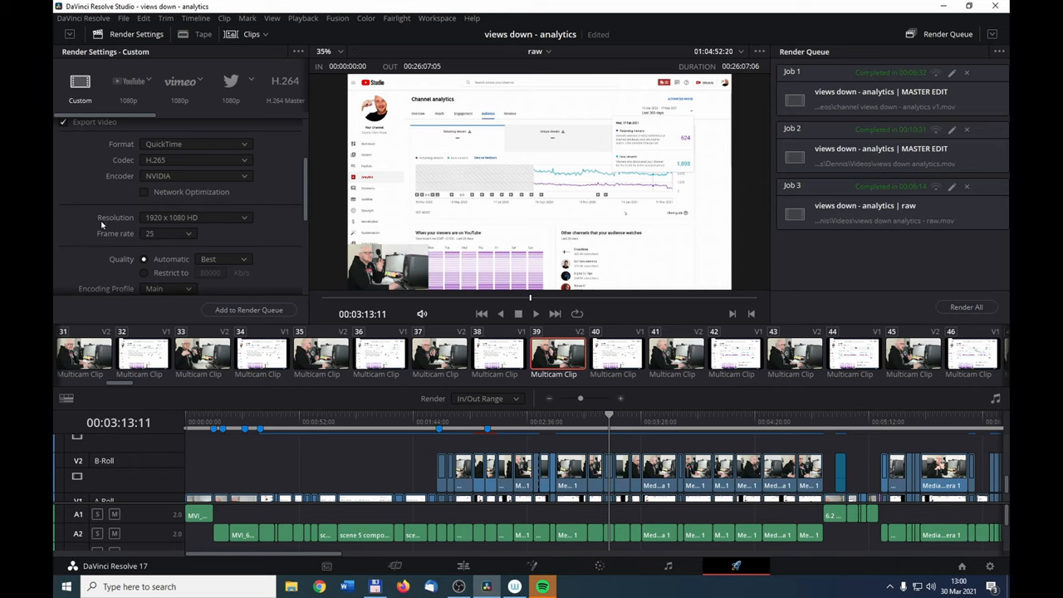
mouse_move(220, 208)
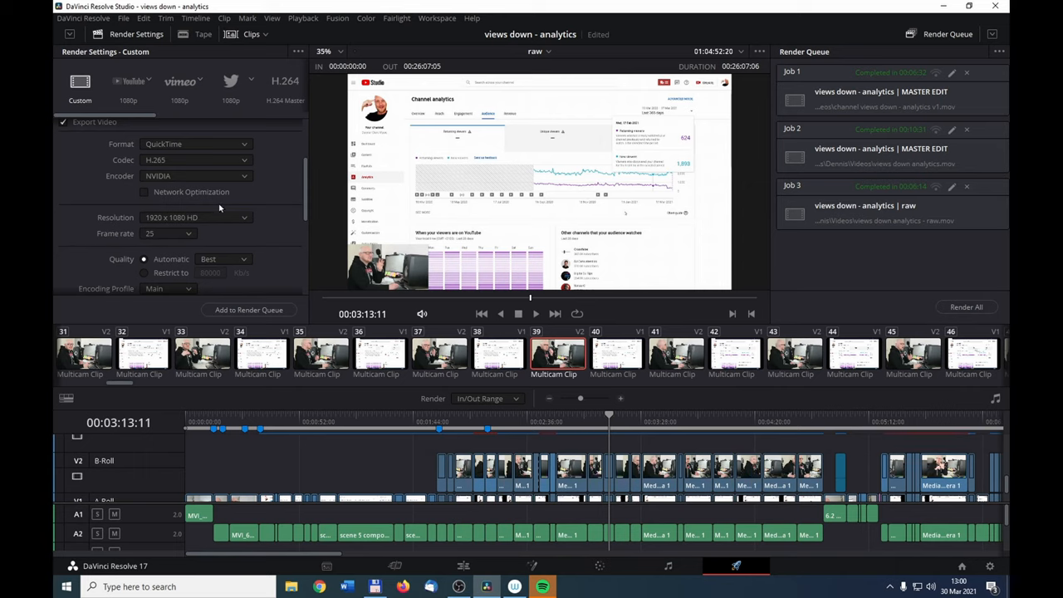
mouse_move(246, 227)
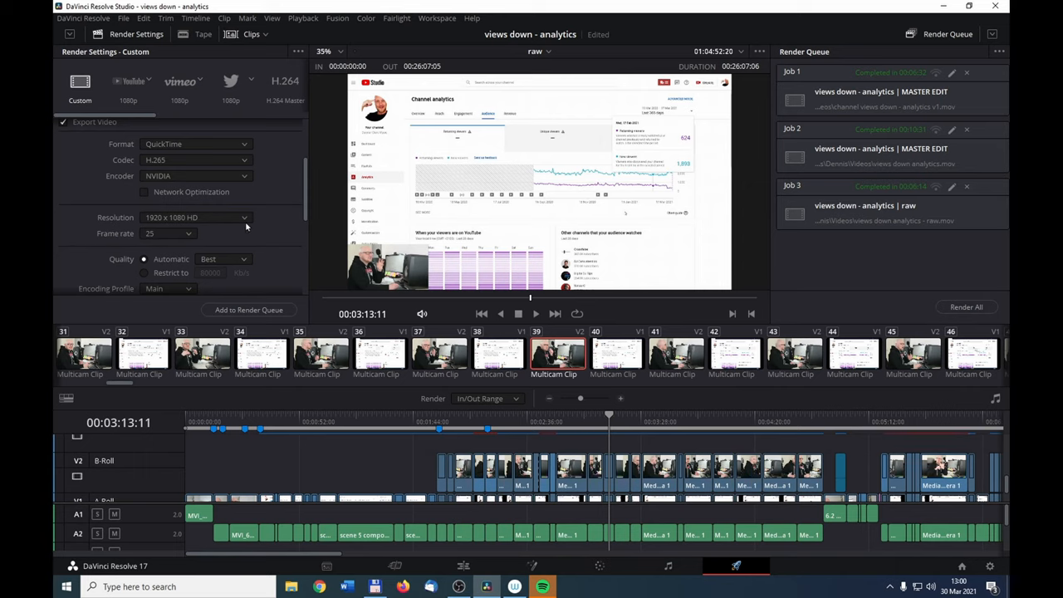
mouse_move(246, 221)
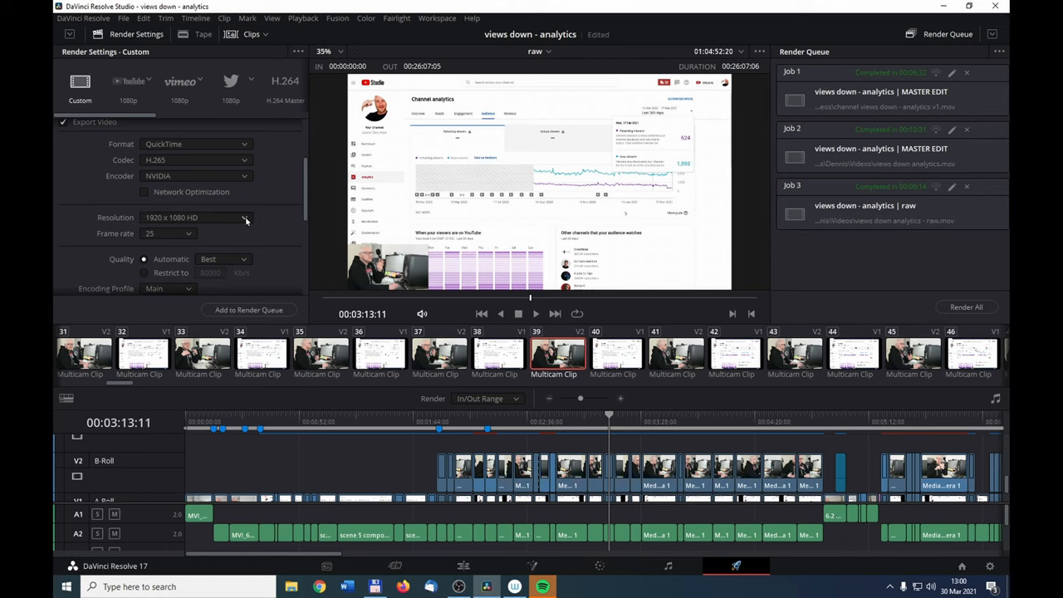
click(243, 216)
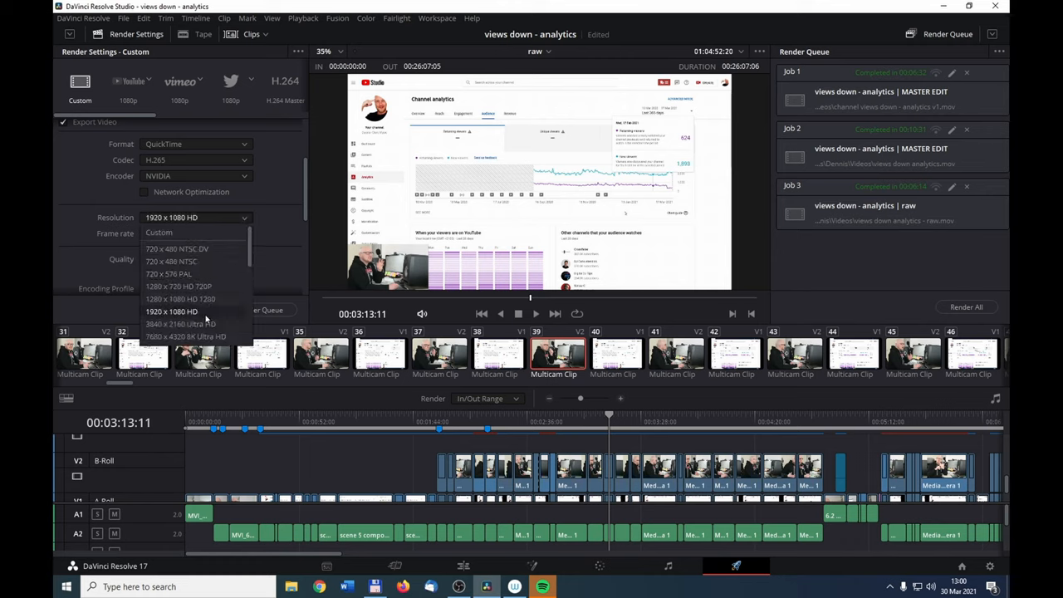
click(181, 324)
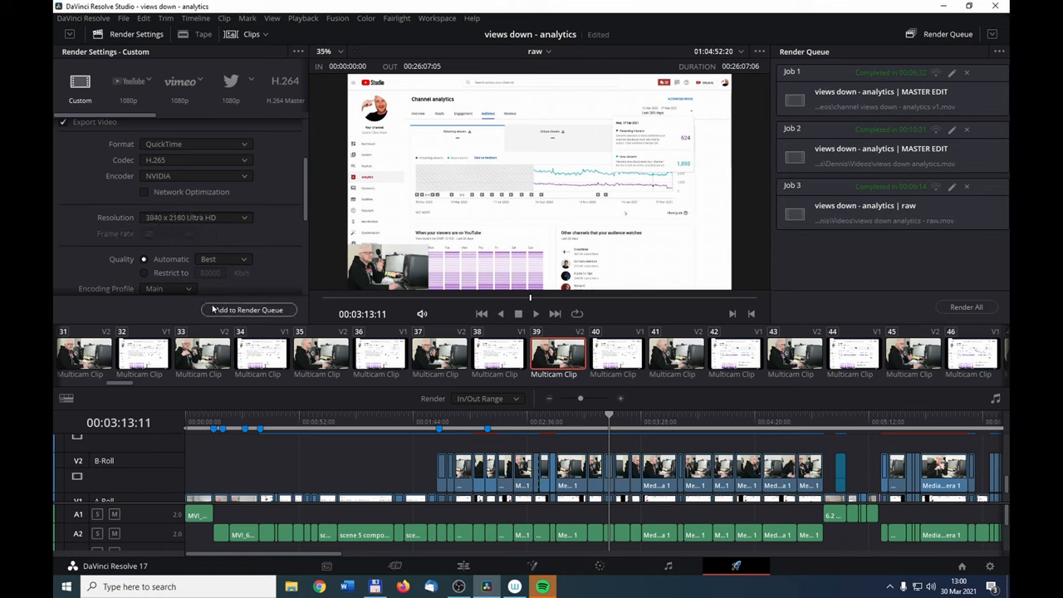
click(248, 309)
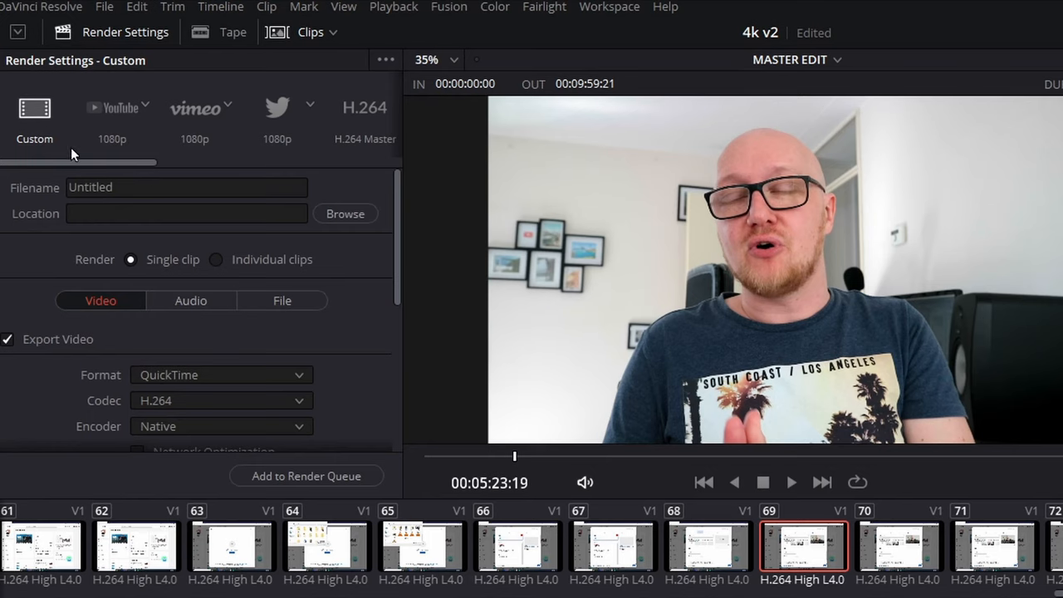
- Select the Custom render preset for the 4k v2 project export
click(112, 112)
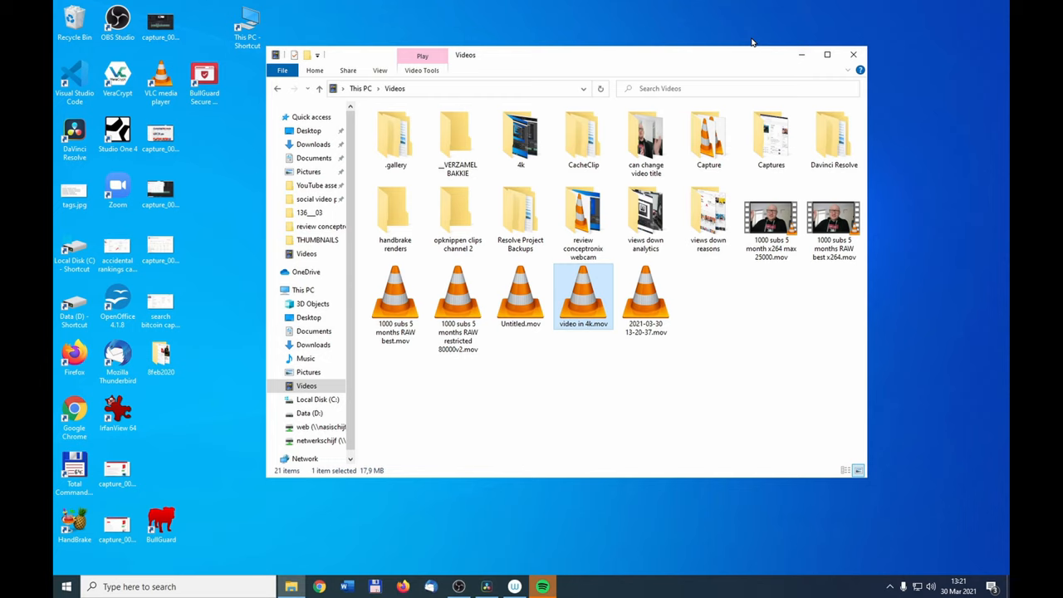
- Open the Details tab in the restricted 80000v2 recording's Properties
click(458, 299)
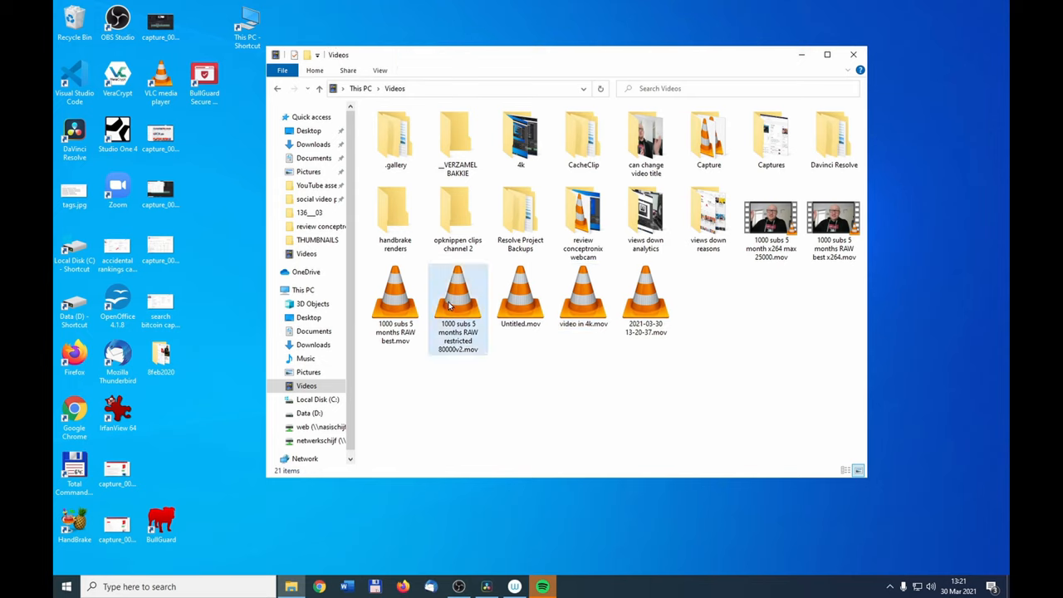
right_click(458, 299)
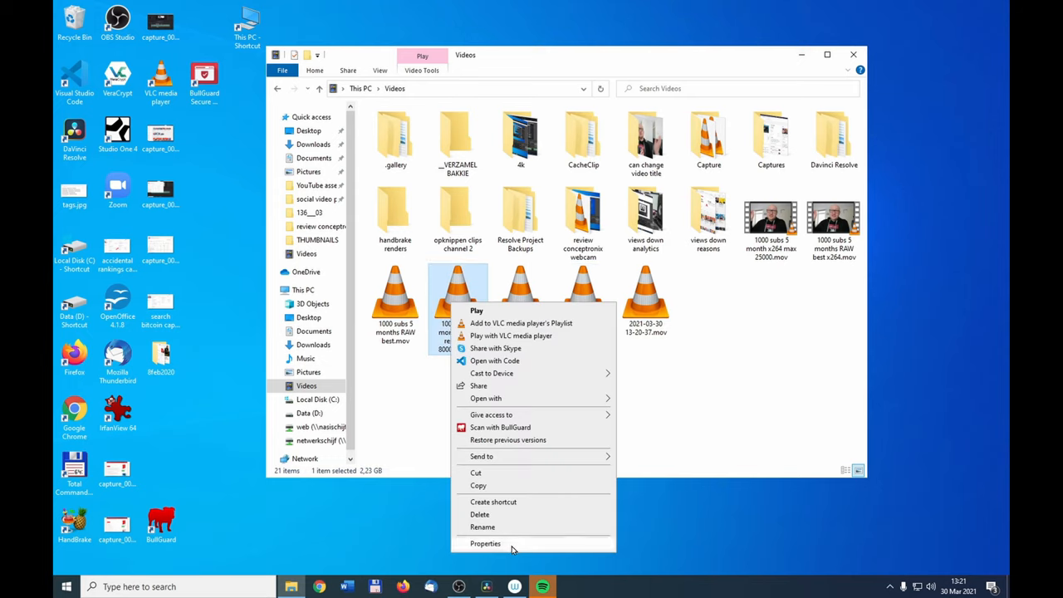
click(485, 543)
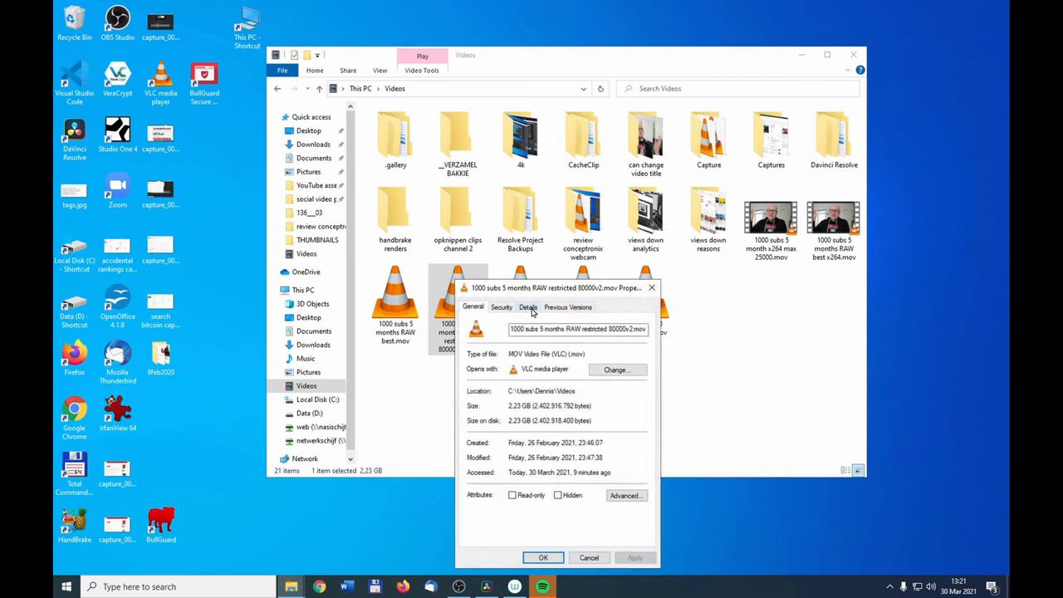
click(528, 306)
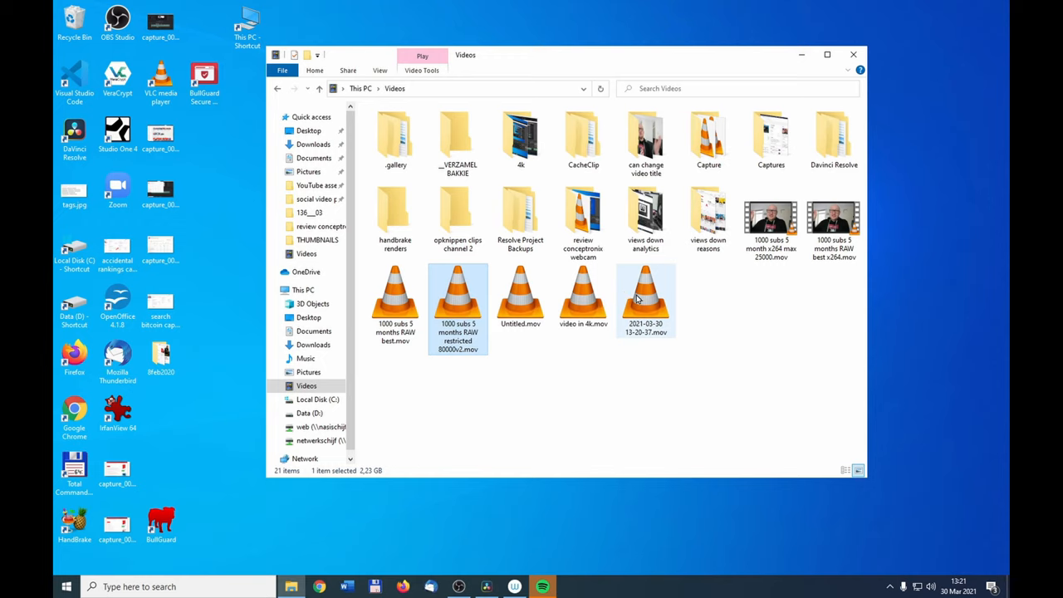
mouse_move(584, 295)
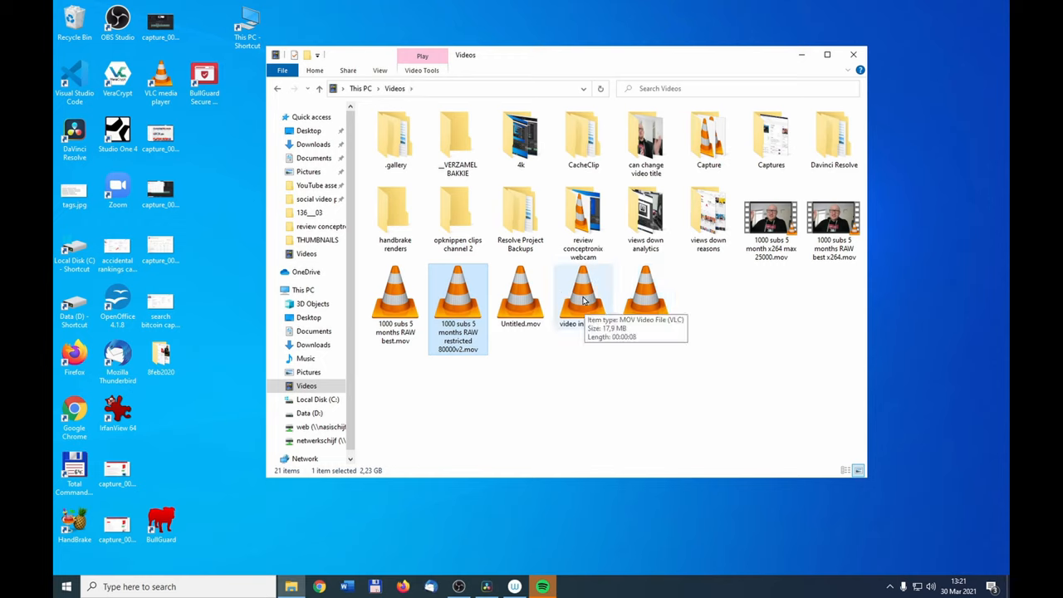
- Check 'video in 4k.mov' details show 3840x2160 frames, then close Properties
right_click(583, 295)
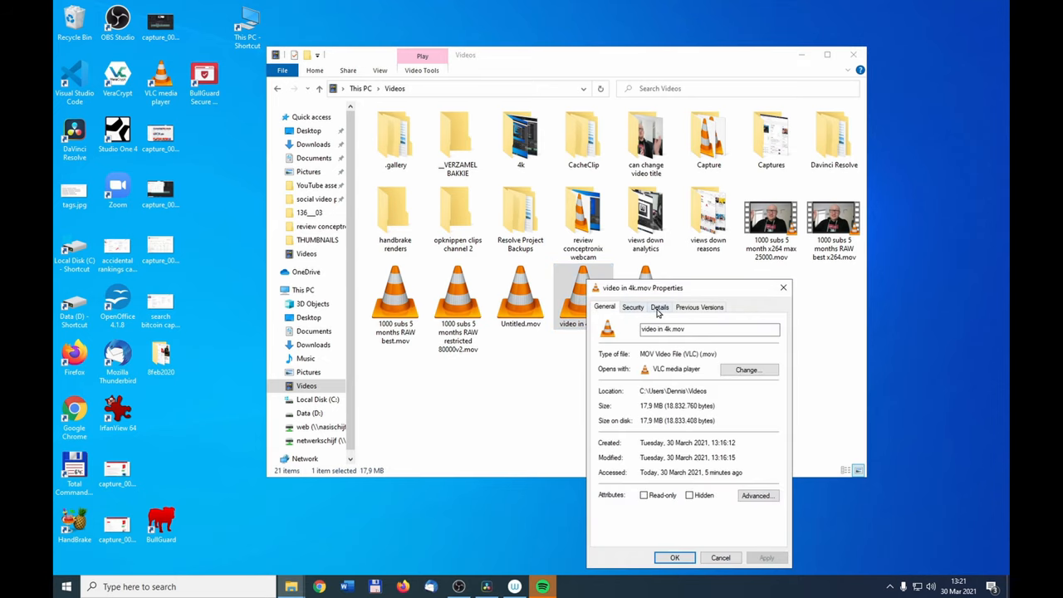
click(660, 307)
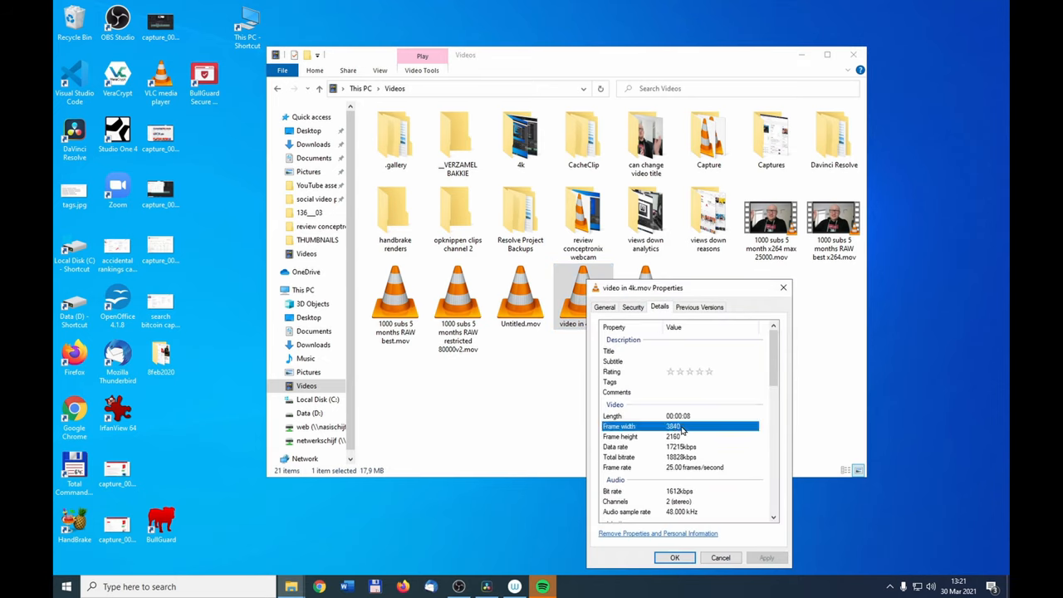
mouse_move(718, 511)
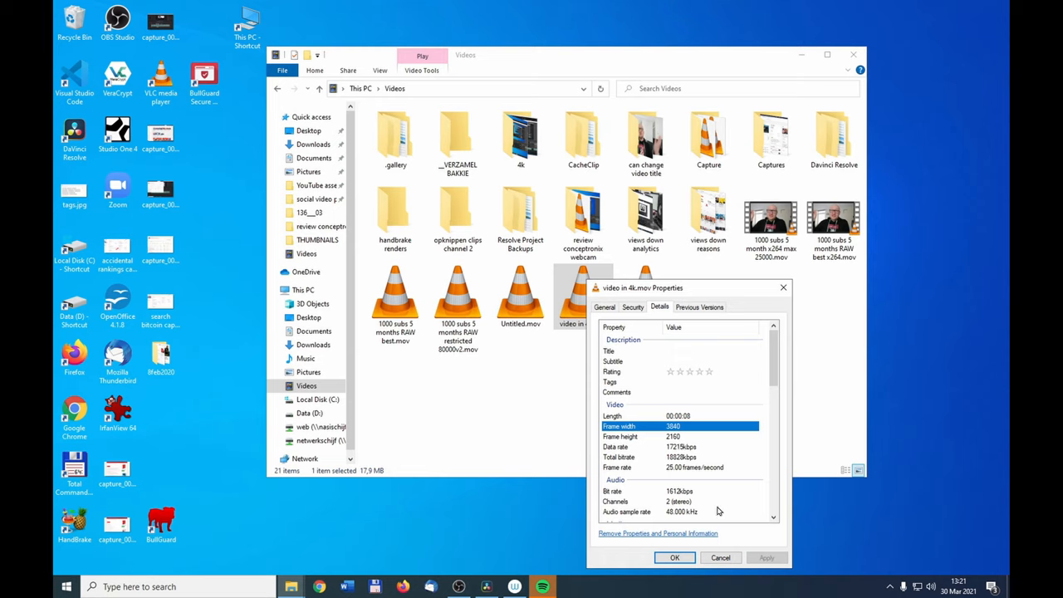
click(674, 557)
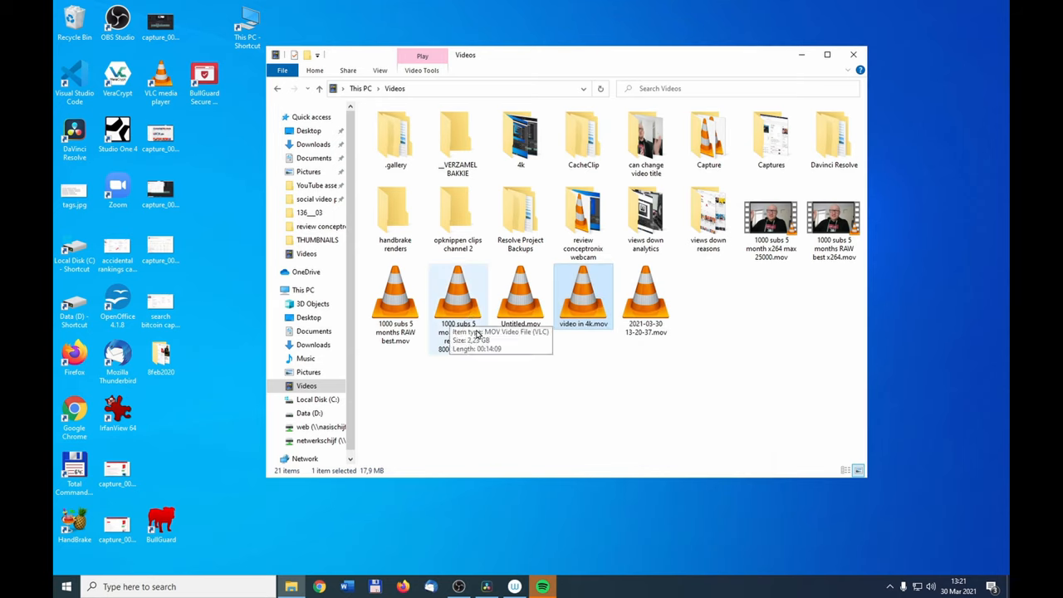
mouse_move(584, 295)
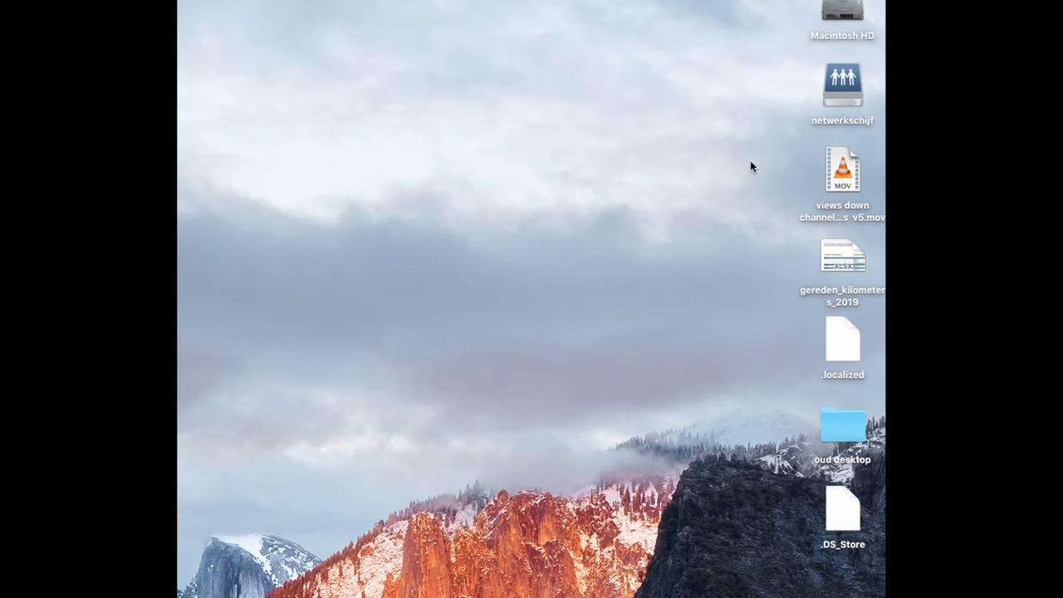
- Use Get Info on 'views down channel reasons v5.mov' to confirm 3840×2160 dimensions
right_click(842, 168)
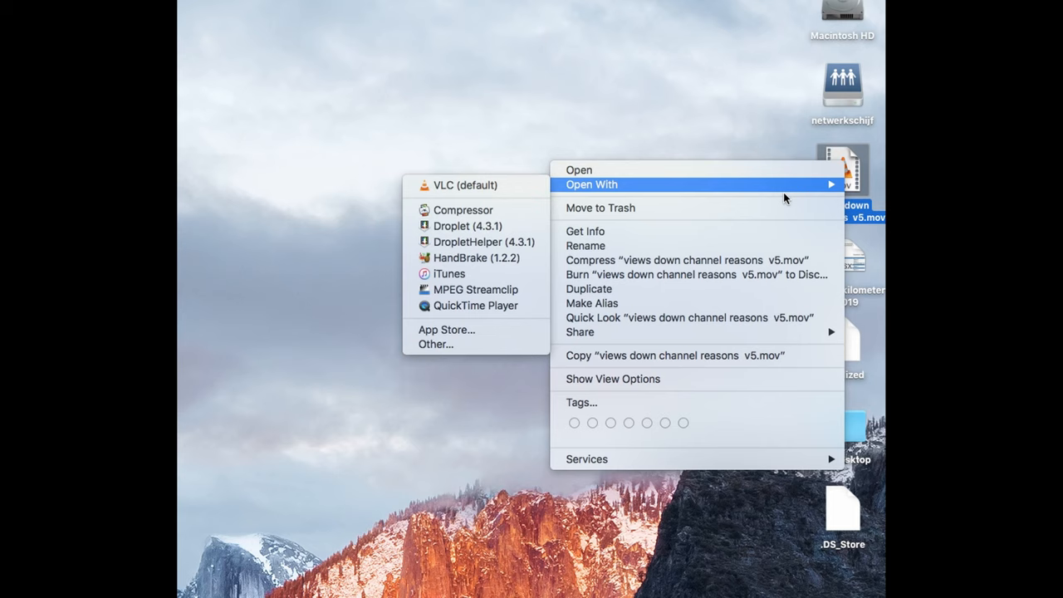
click(586, 231)
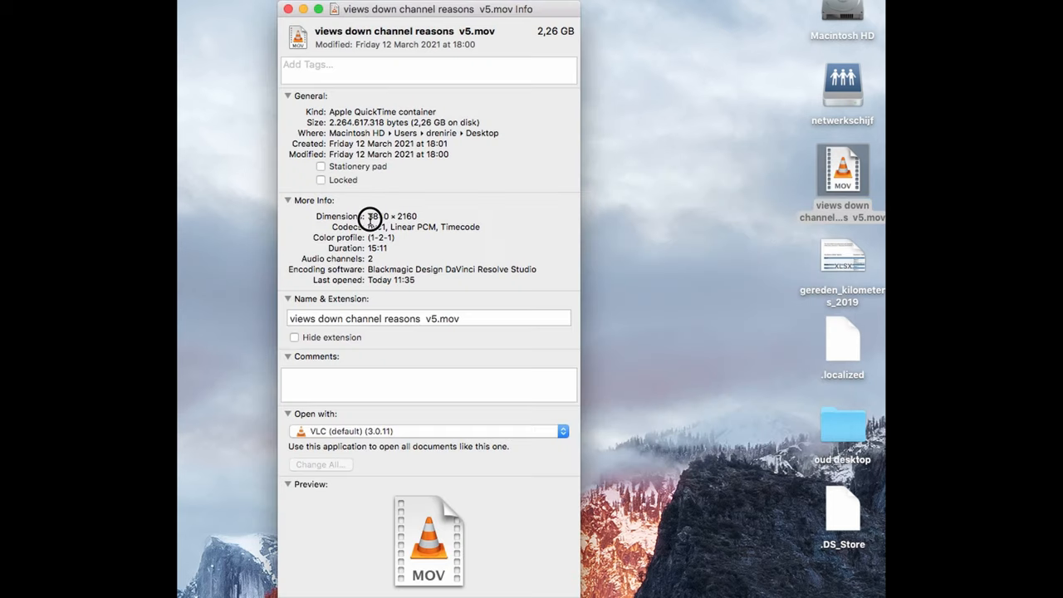
double_click(392, 216)
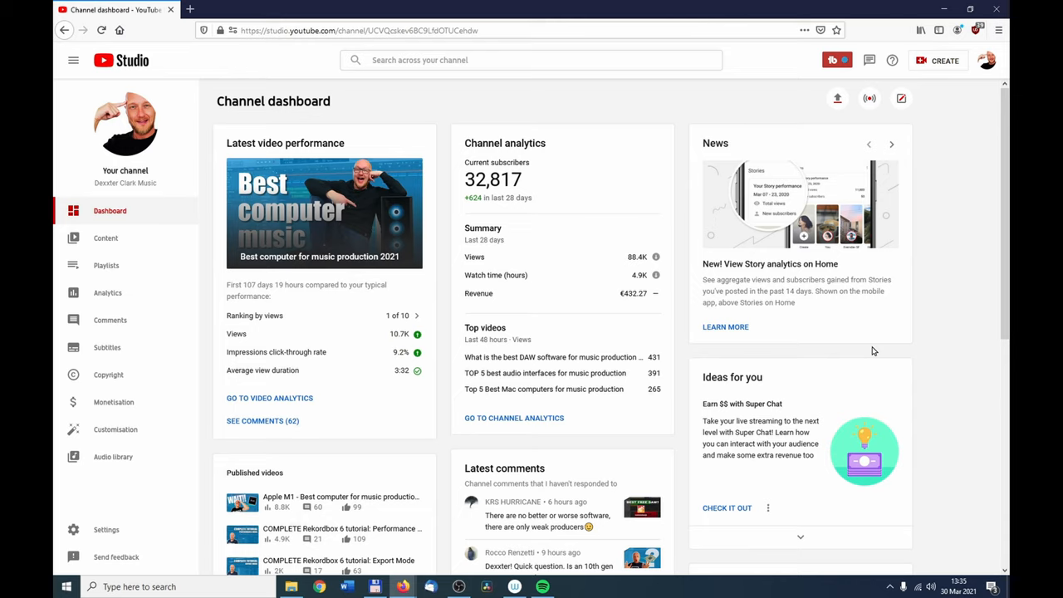
mouse_move(949, 63)
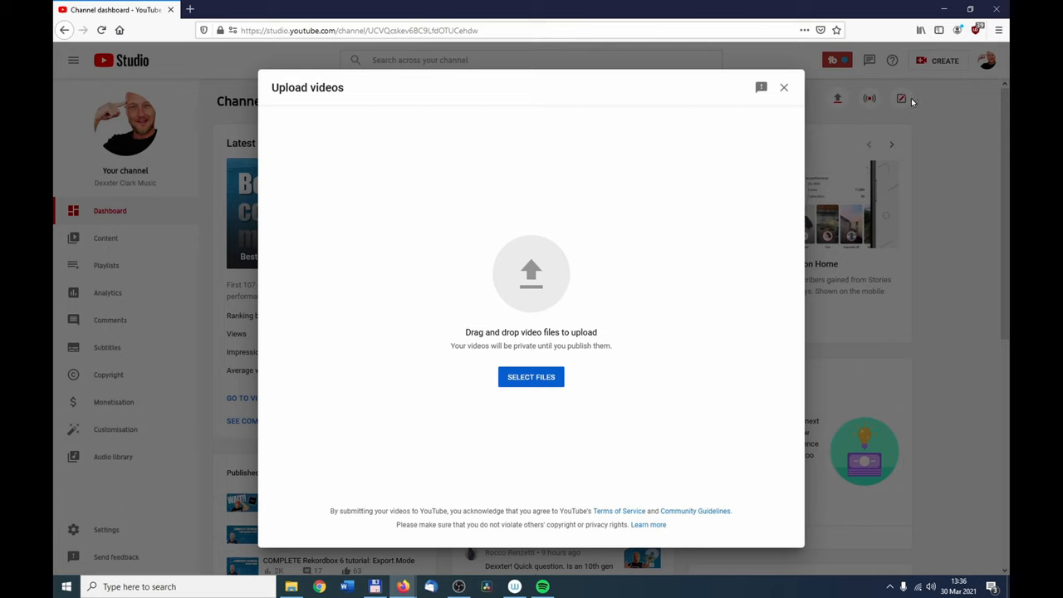
- Select and upload 'video in 4k.mov' from the Videos folder
click(531, 376)
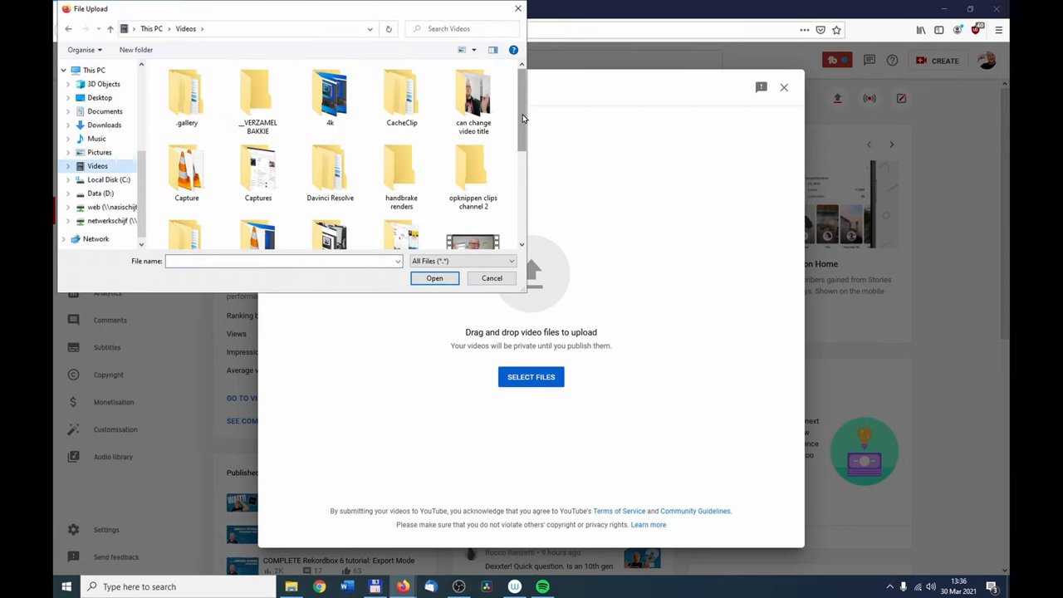
scroll(down, 3)
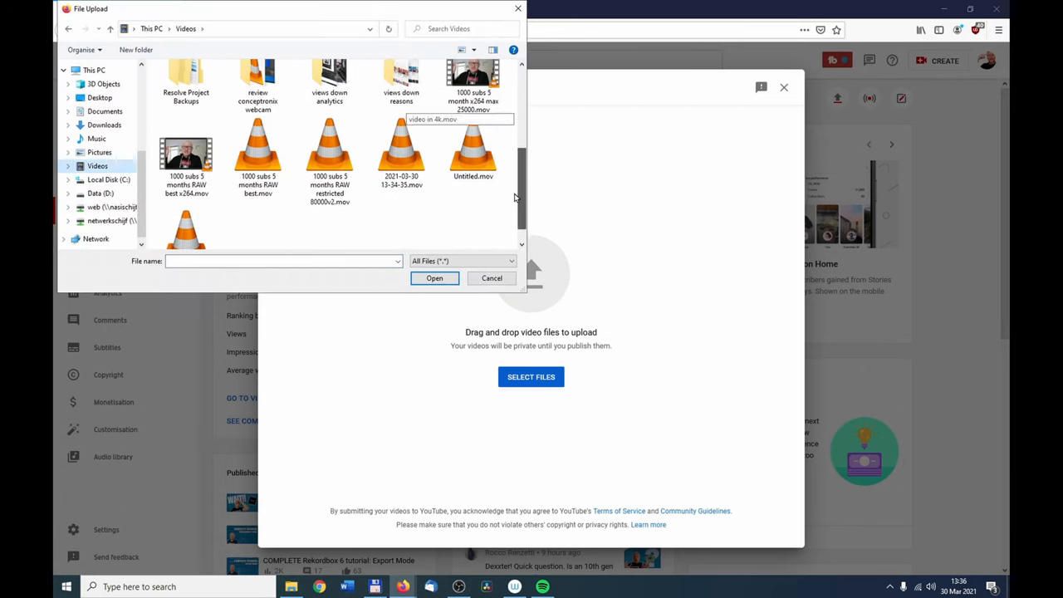
click(186, 207)
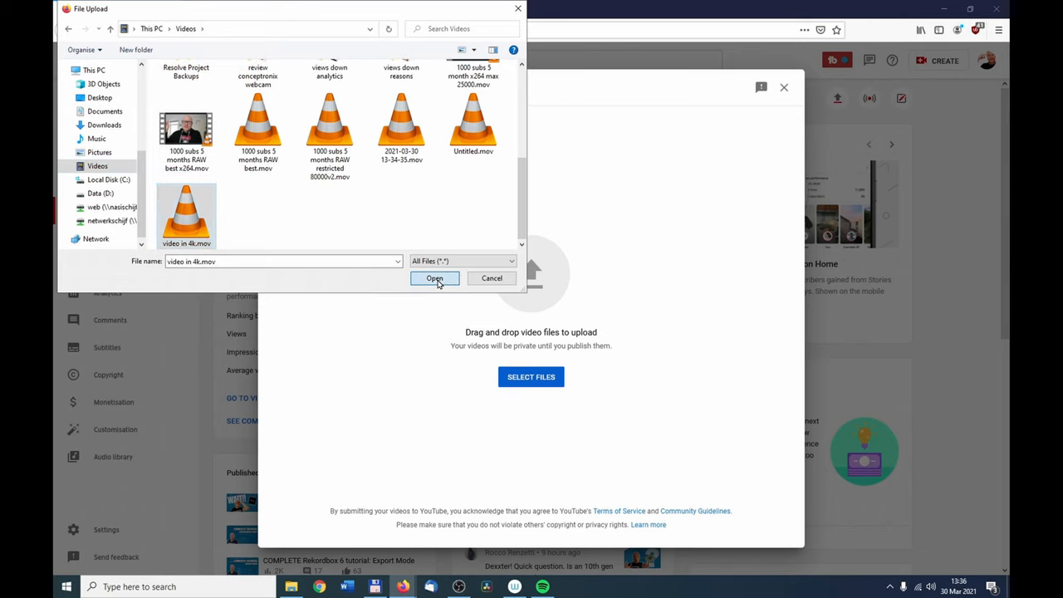
click(435, 278)
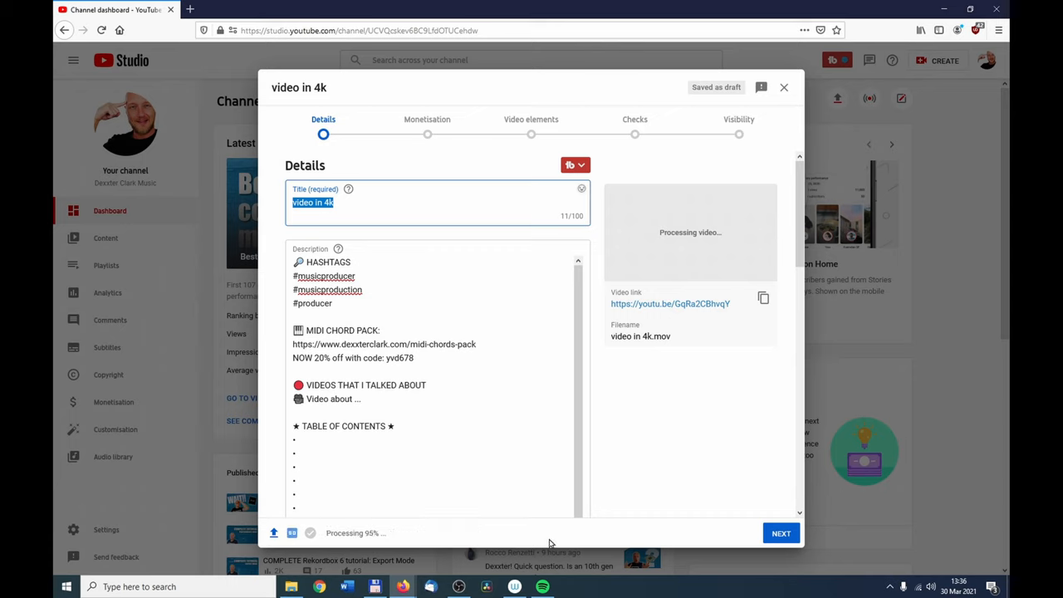
mouse_move(264, 194)
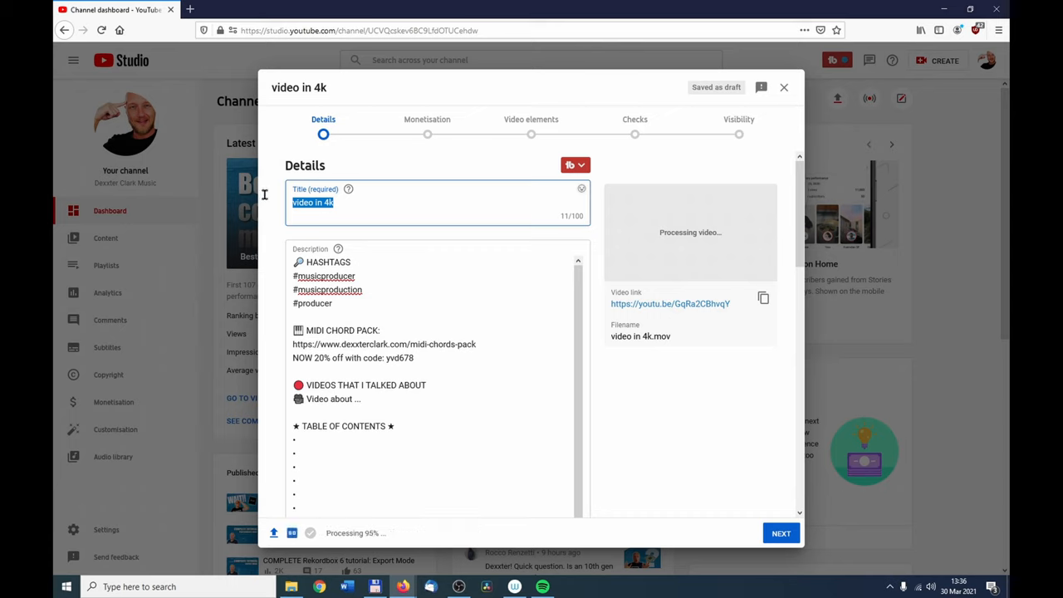
- Scroll the Details form until checks finish, then close it keeping 'video in 4k' as a draft
click(349, 340)
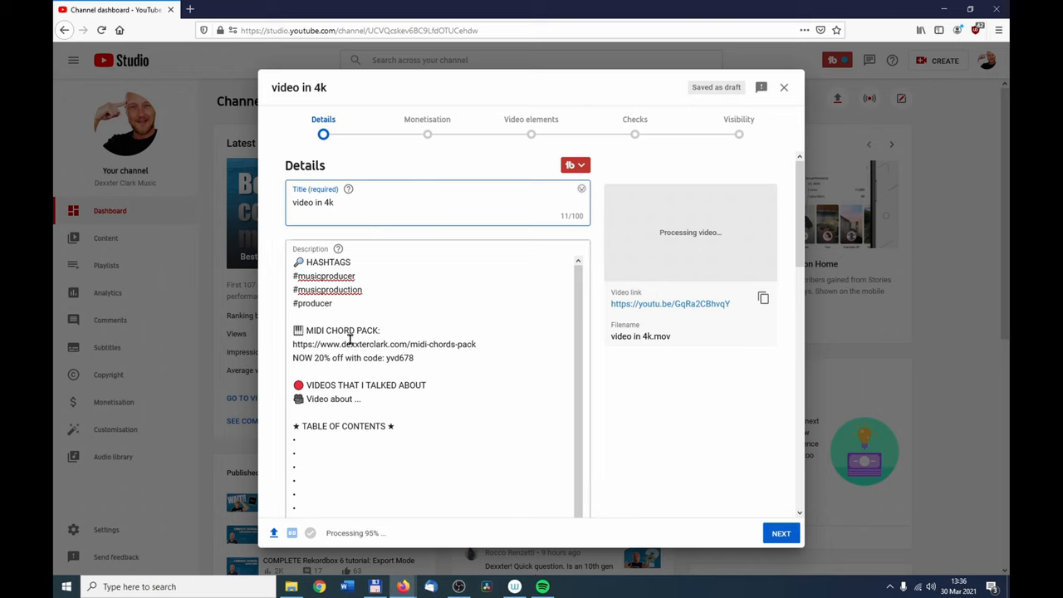
scroll(down, 3)
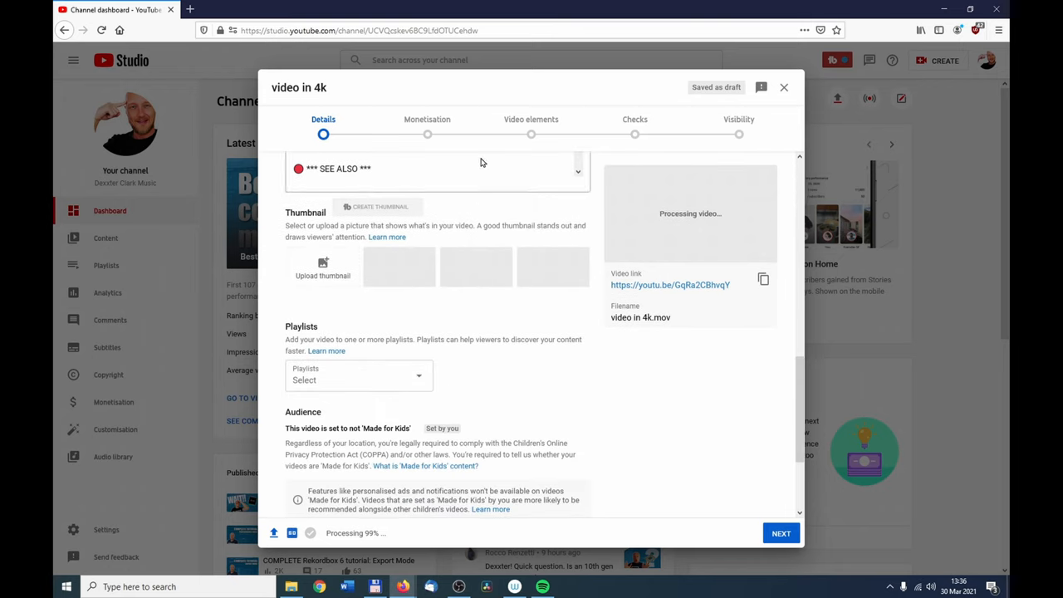
mouse_move(635, 126)
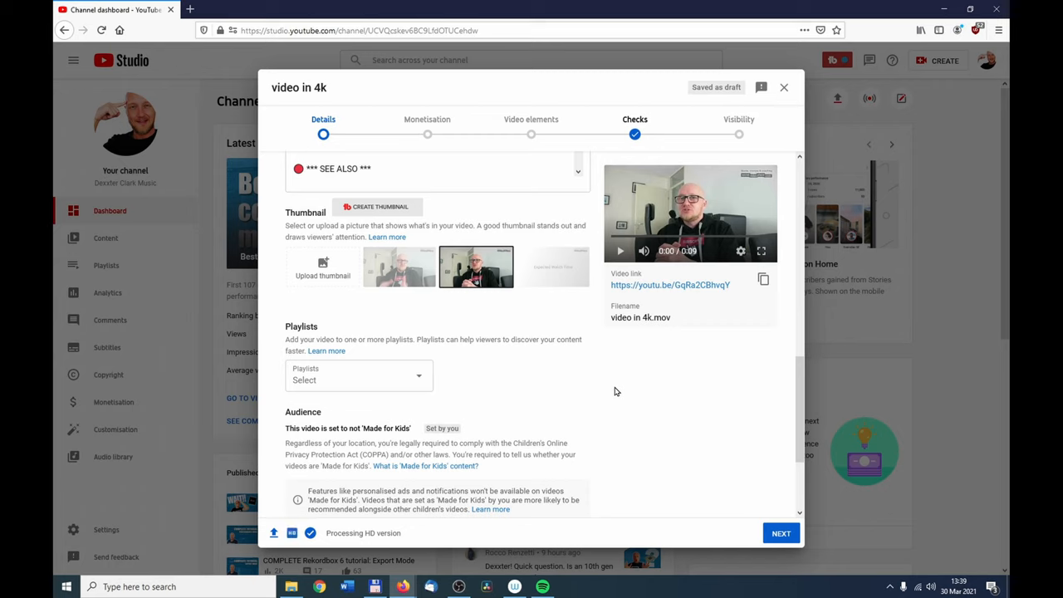
mouse_move(410, 535)
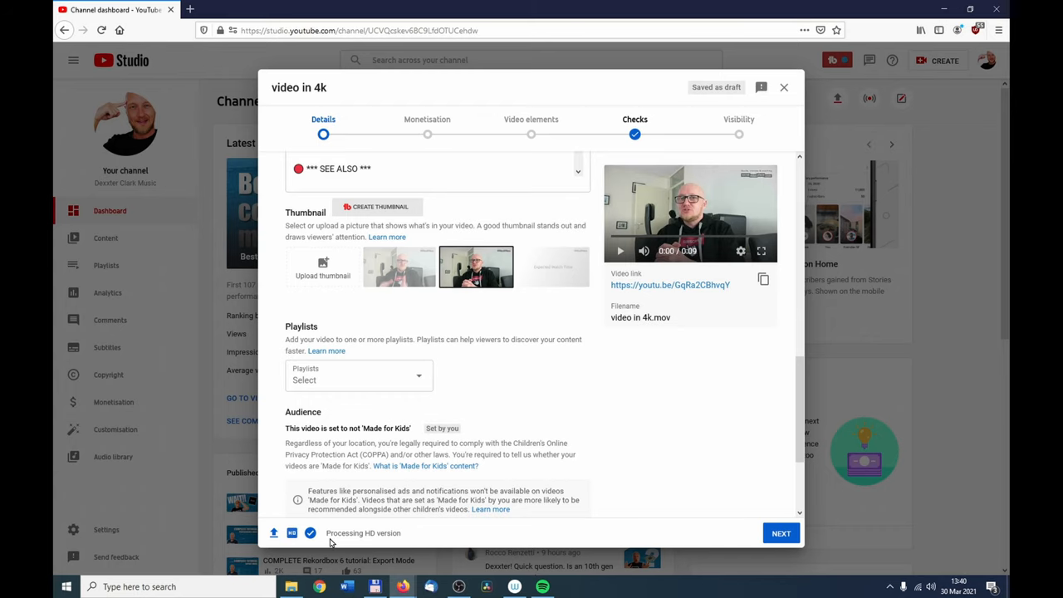
click(783, 88)
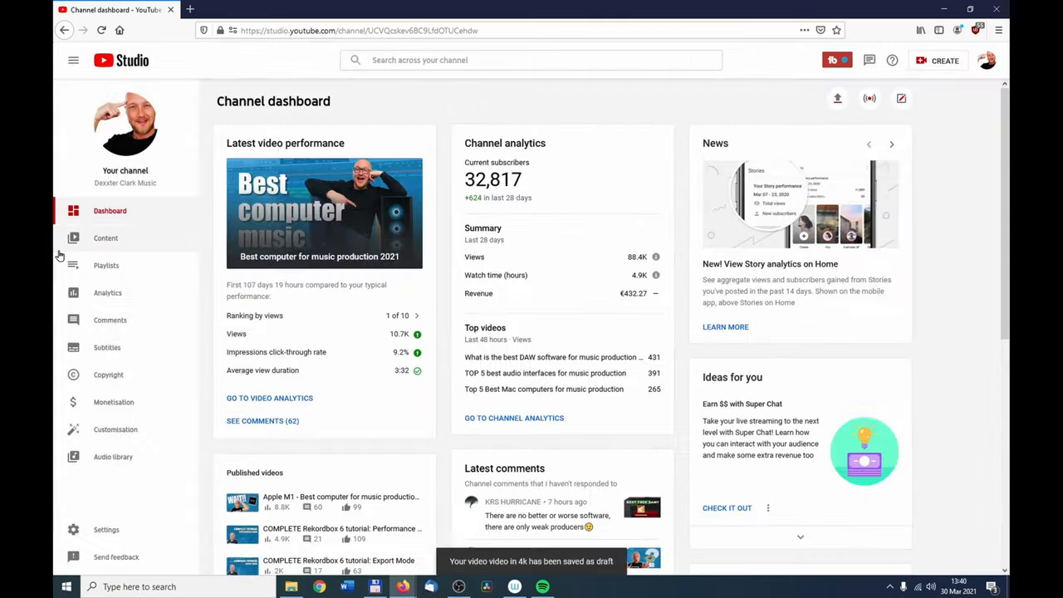
- Open Content to see 'video in 4k' listed as a draft processing HD
click(106, 237)
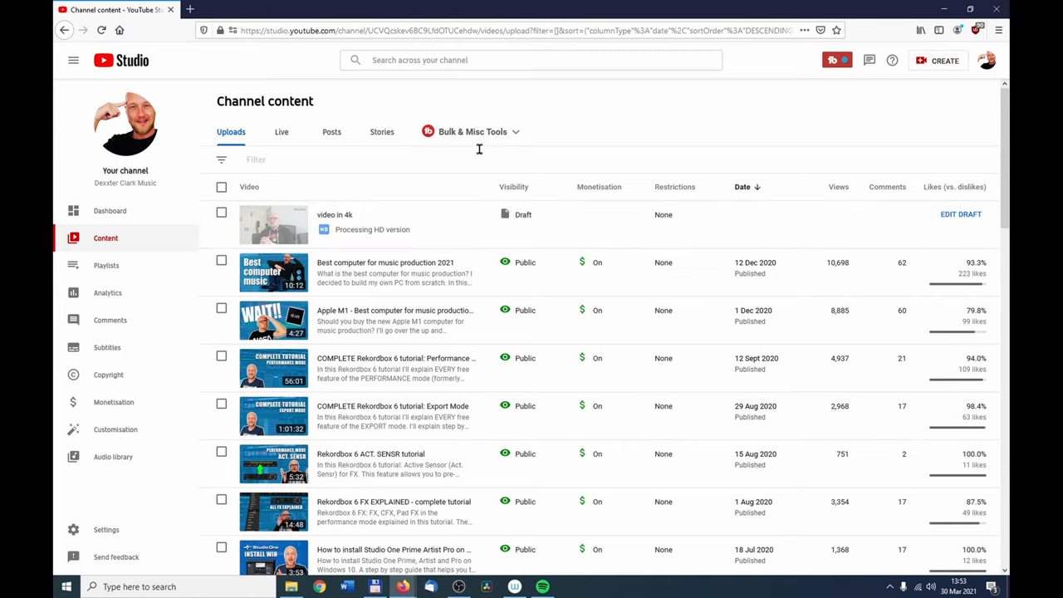
mouse_move(428, 163)
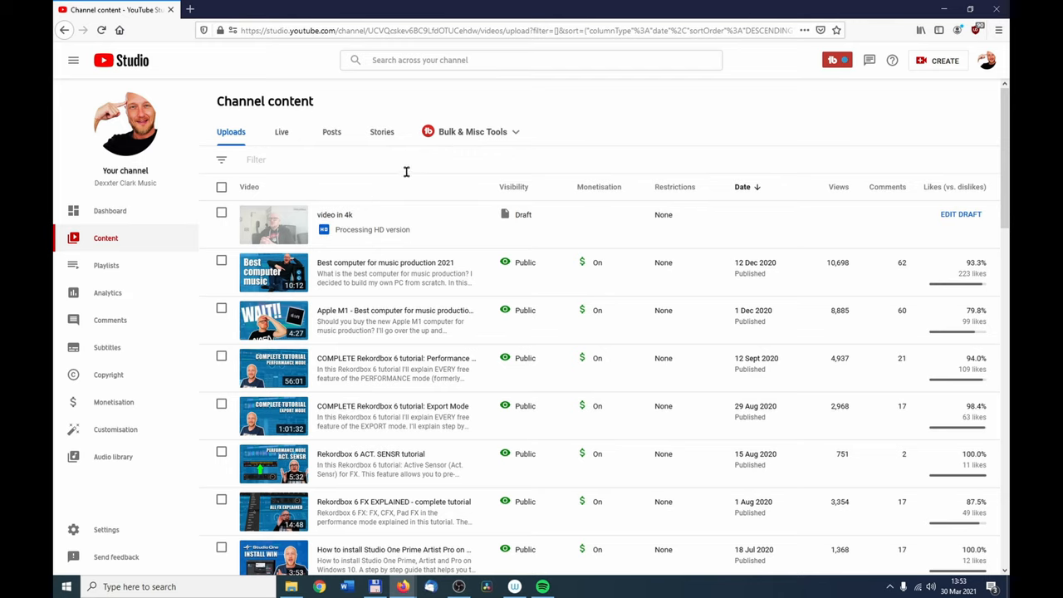
mouse_move(408, 197)
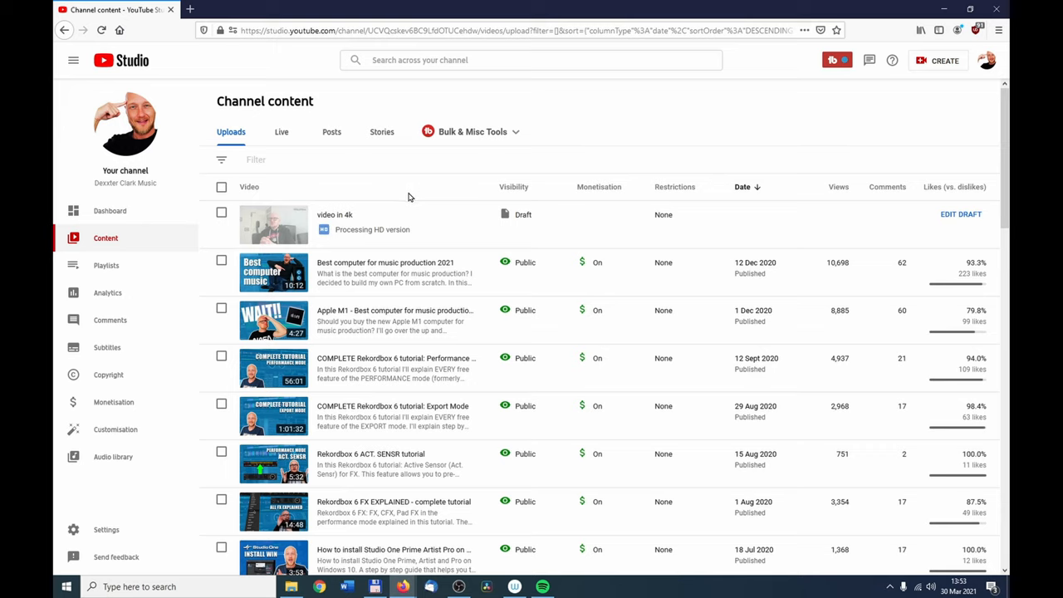
mouse_move(407, 214)
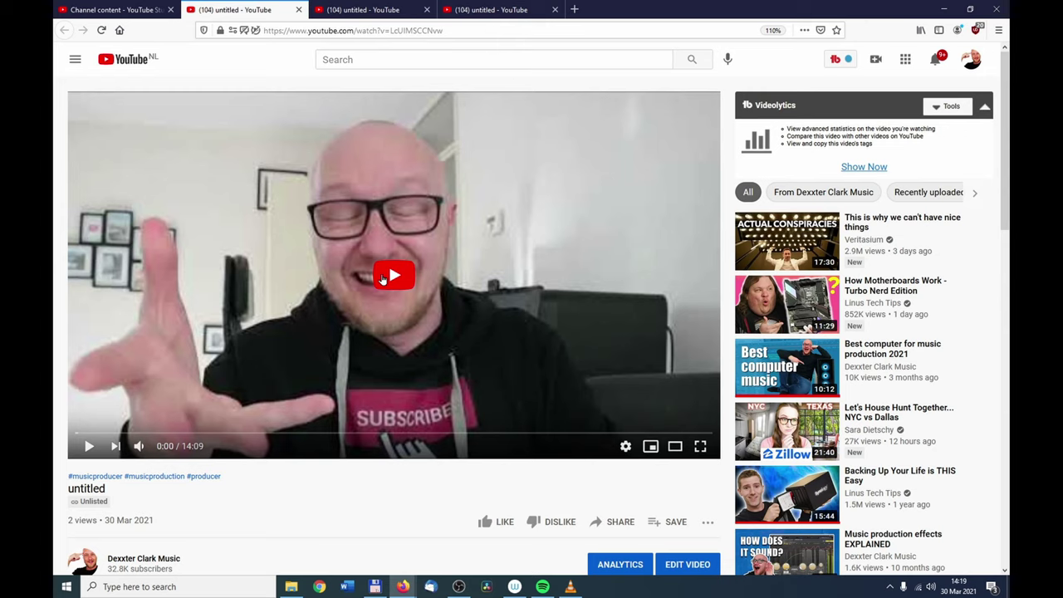
- Switch to the Channel content tab showing the unlisted 'untitled' video still processing HD
click(117, 9)
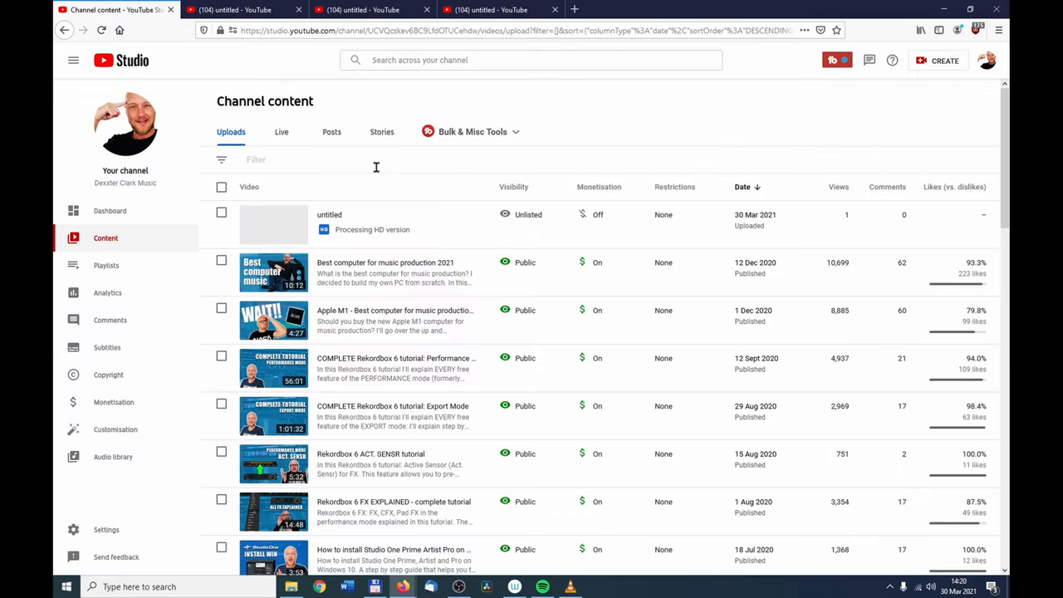
mouse_move(379, 195)
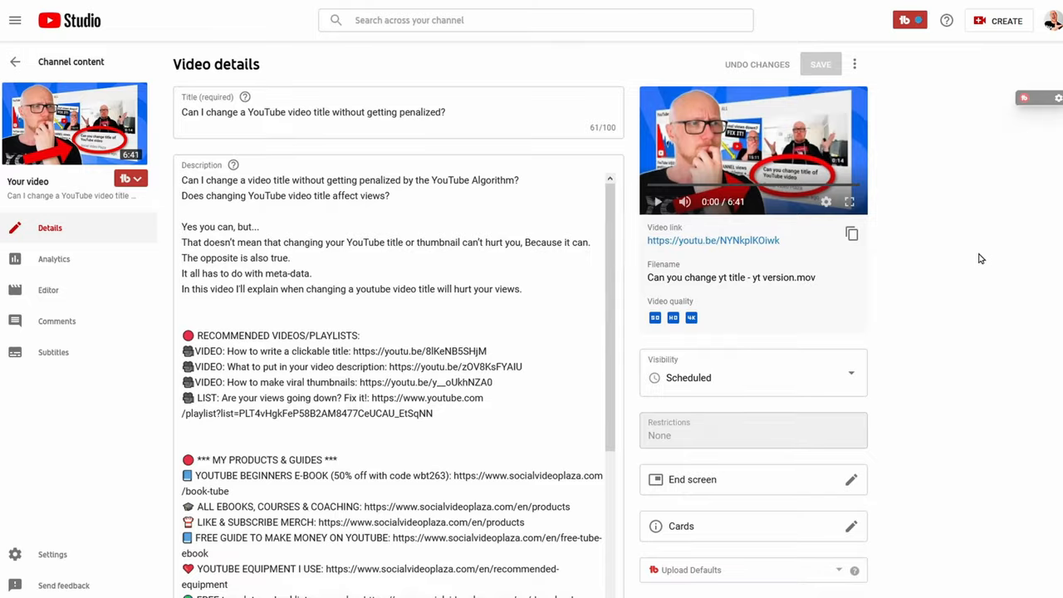
mouse_move(851, 372)
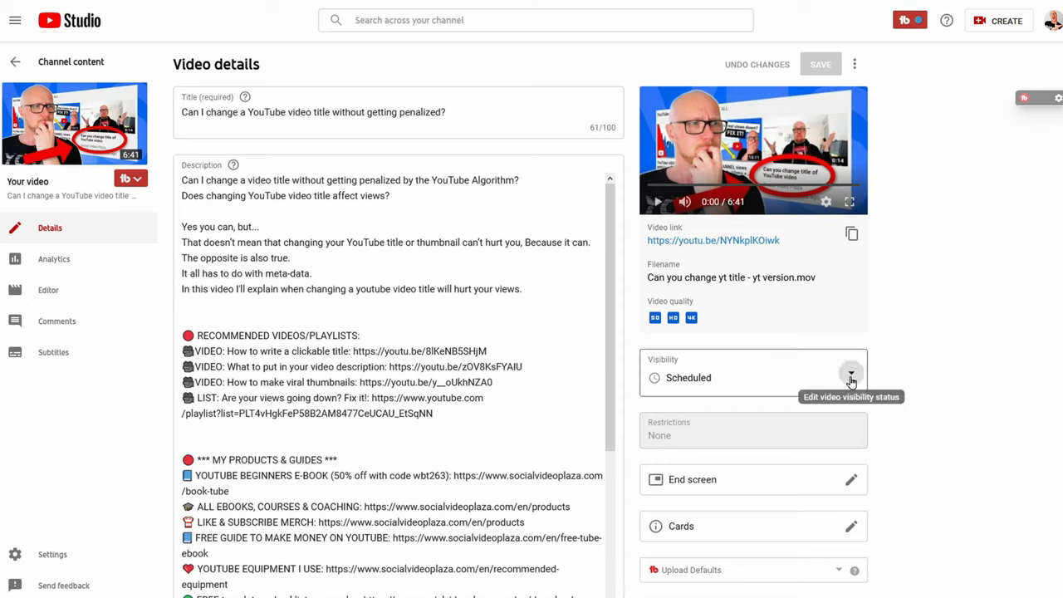
- Open the video's Visibility options to reveal the 2 Apr 2021, 17:15 schedule
click(851, 373)
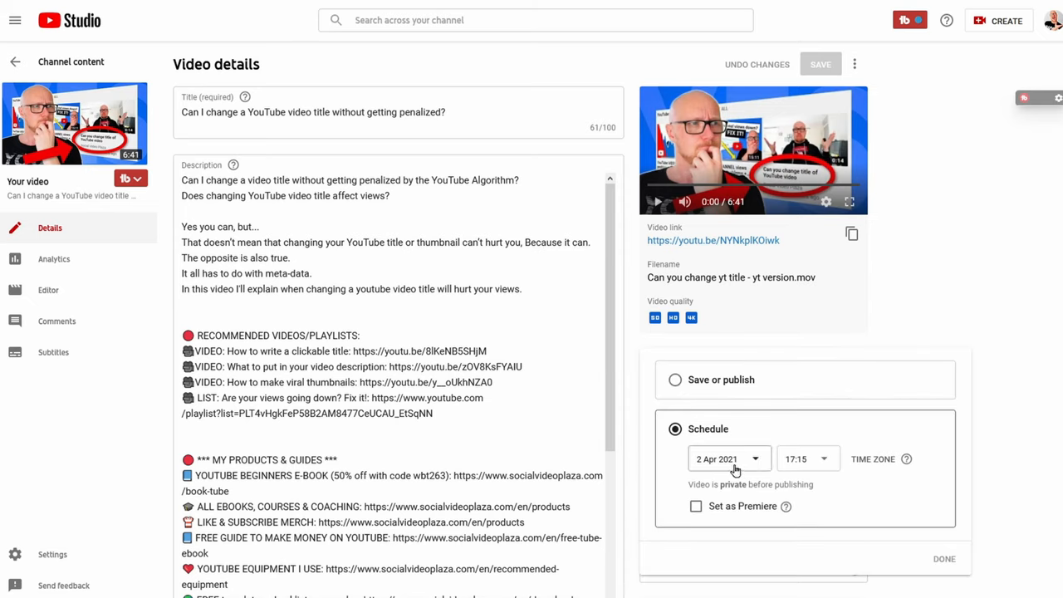